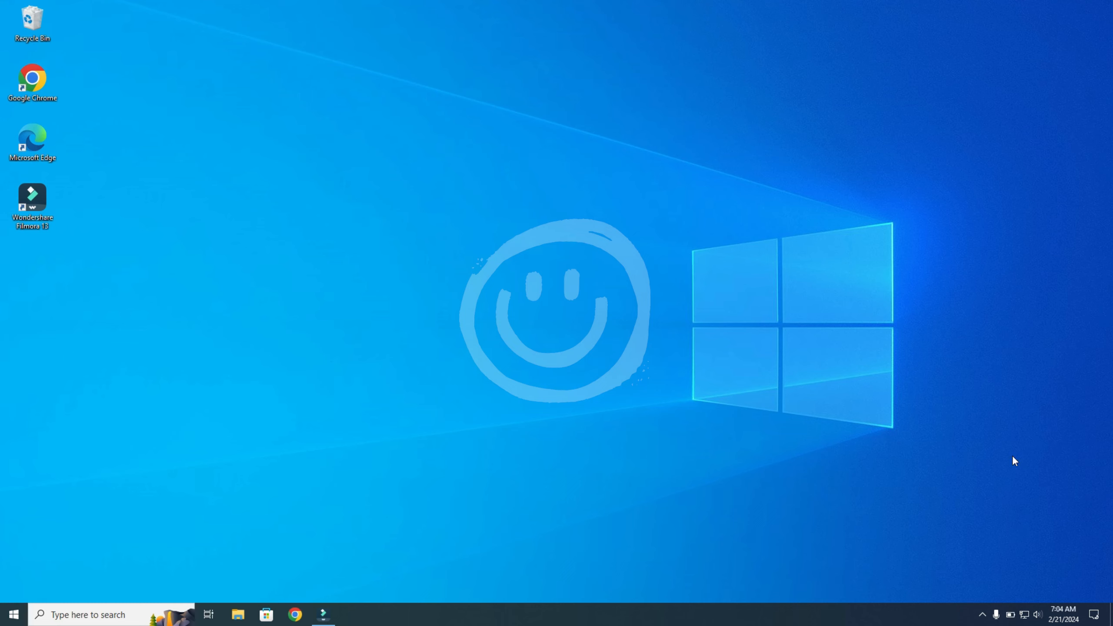
{"action": "mouse_move", "coordinate": [1103, 615]}
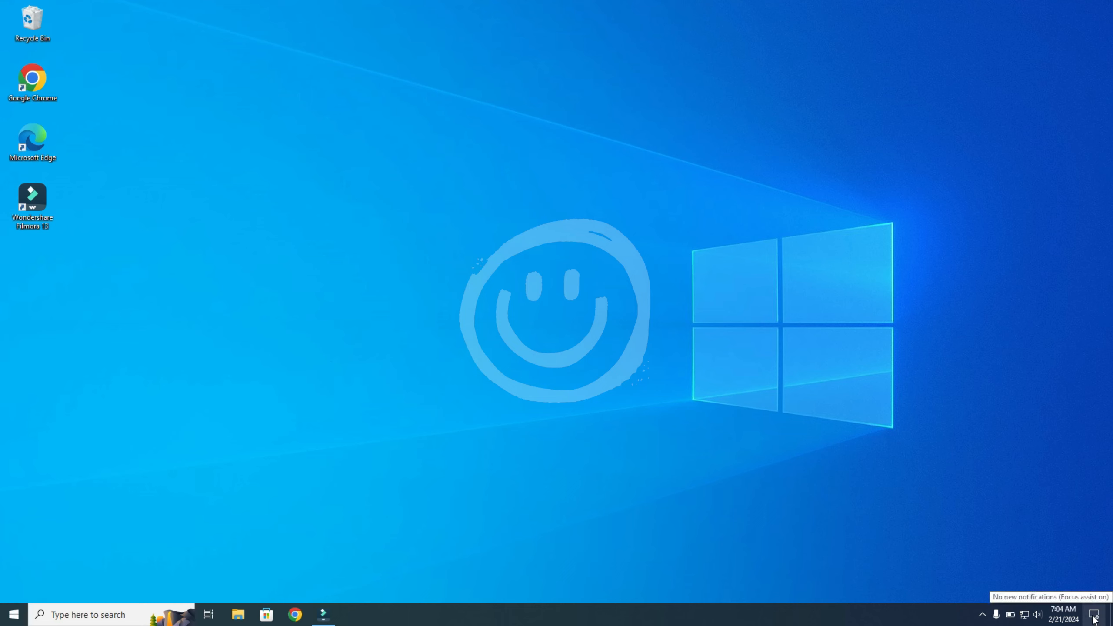
Step: Switch the Bluetooth quick action tile on in Action Center, then dismiss the panel
{"action": "left_click", "coordinate": [1095, 614]}
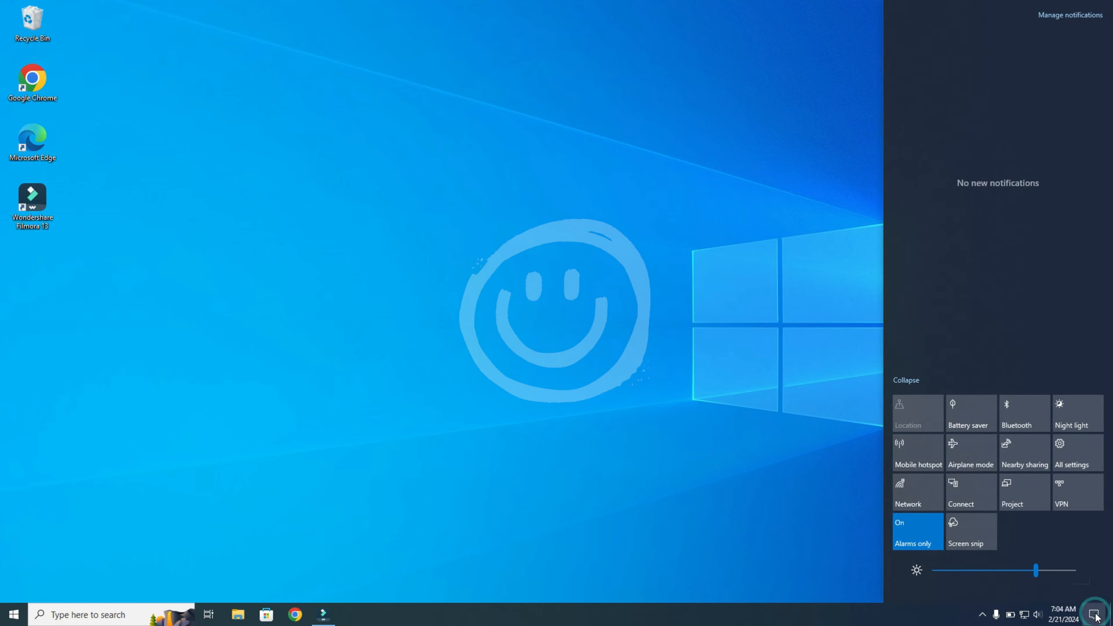
{"action": "left_click", "coordinate": [917, 532]}
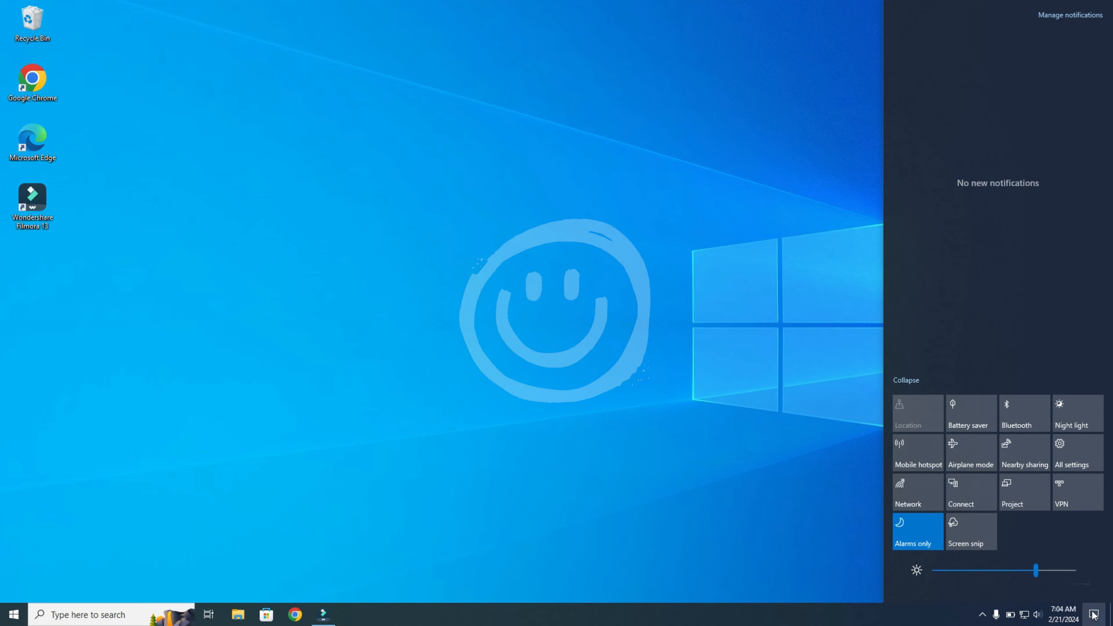
{"action": "mouse_move", "coordinate": [1068, 582]}
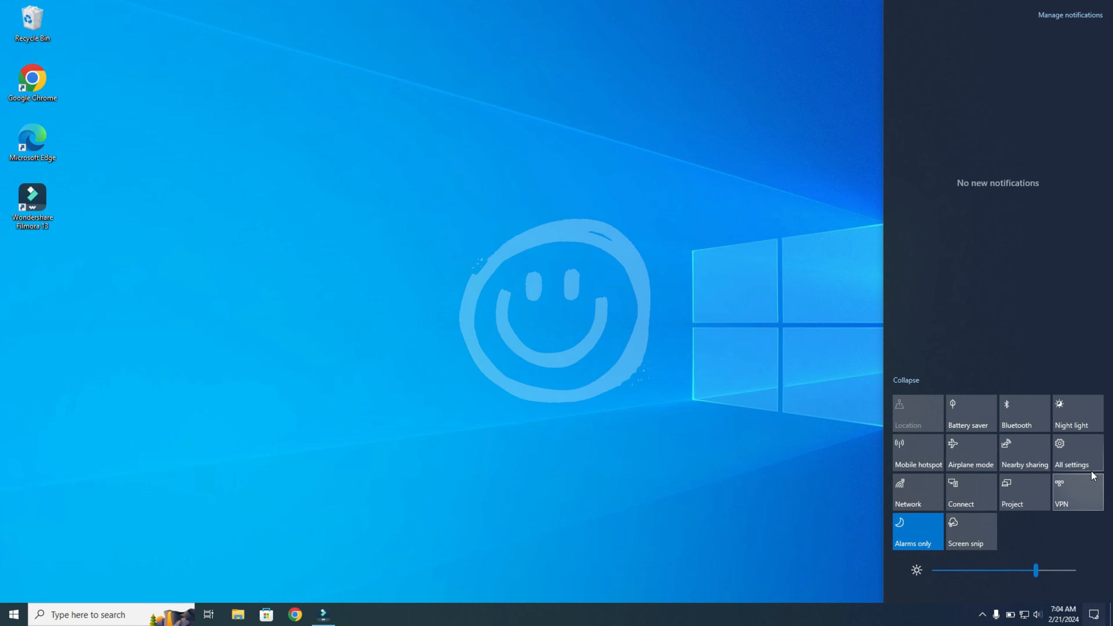
{"action": "mouse_move", "coordinate": [1022, 422]}
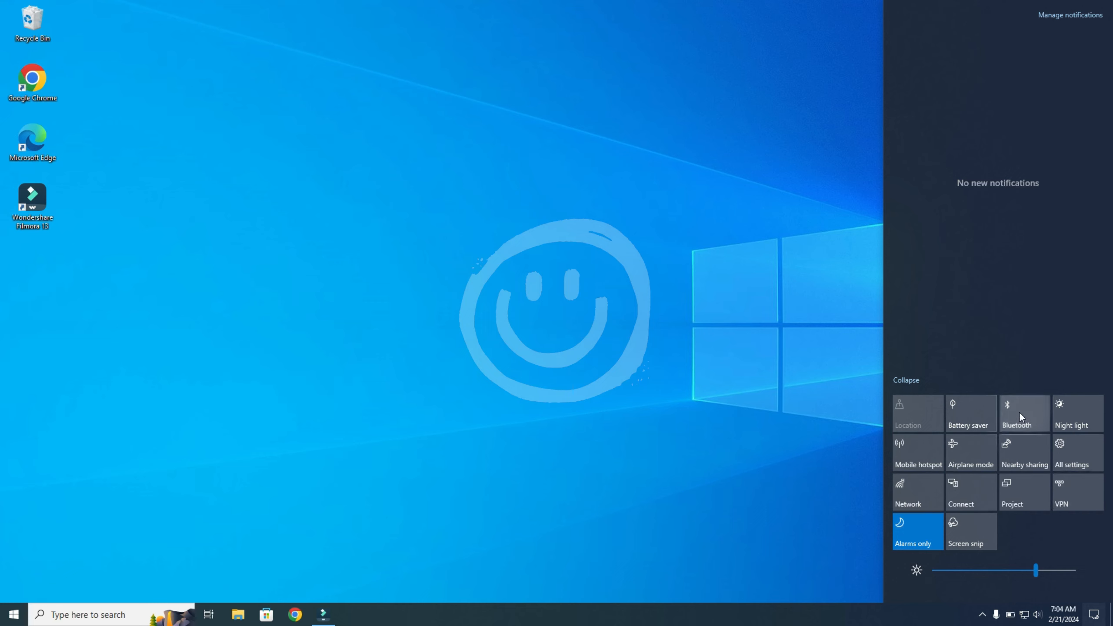
{"action": "left_click", "coordinate": [1023, 413]}
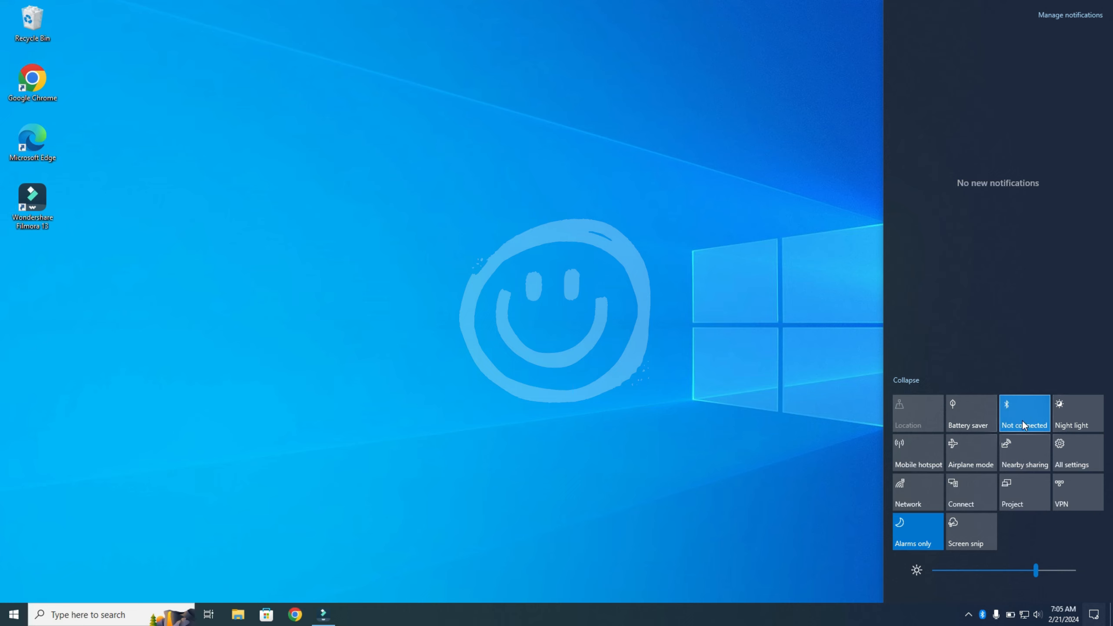
{"action": "mouse_move", "coordinate": [1033, 449]}
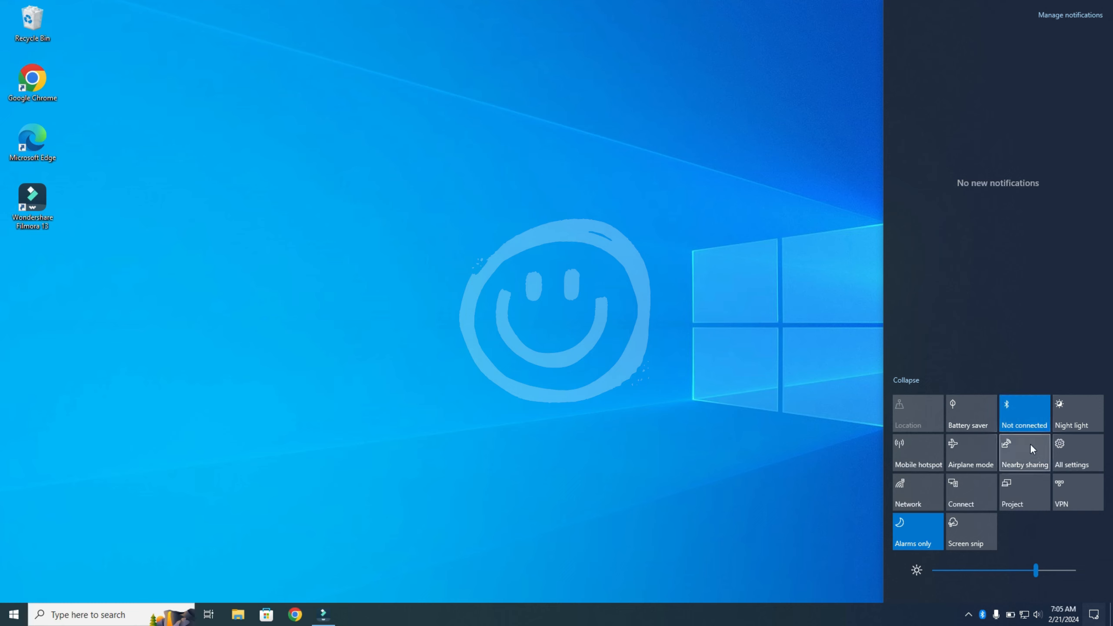
{"action": "left_click", "coordinate": [618, 377]}
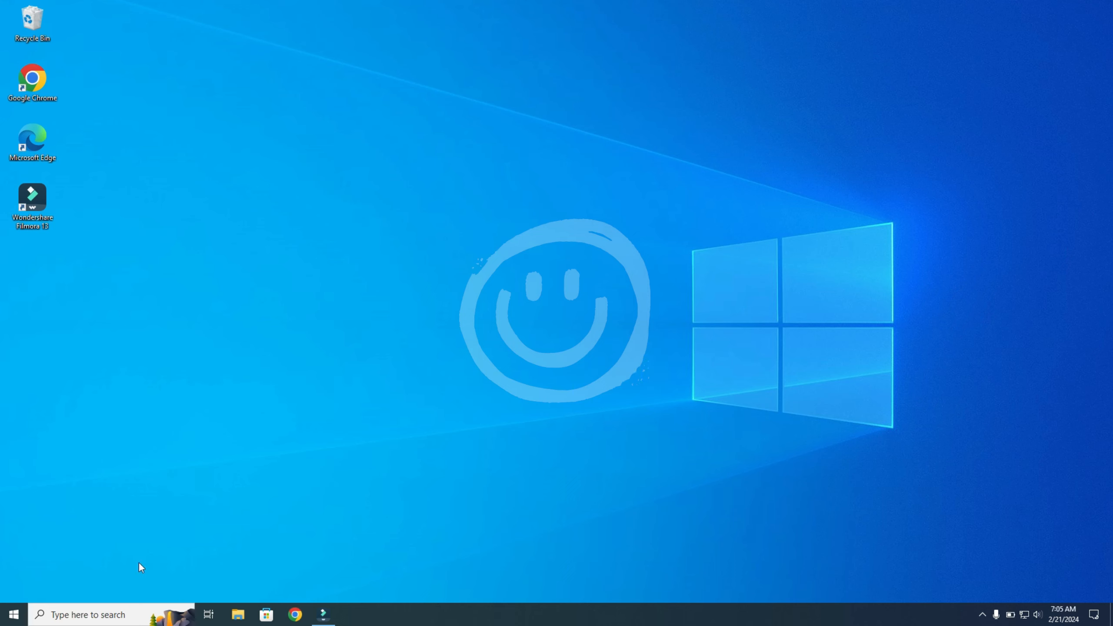
{"action": "mouse_move", "coordinate": [188, 531]}
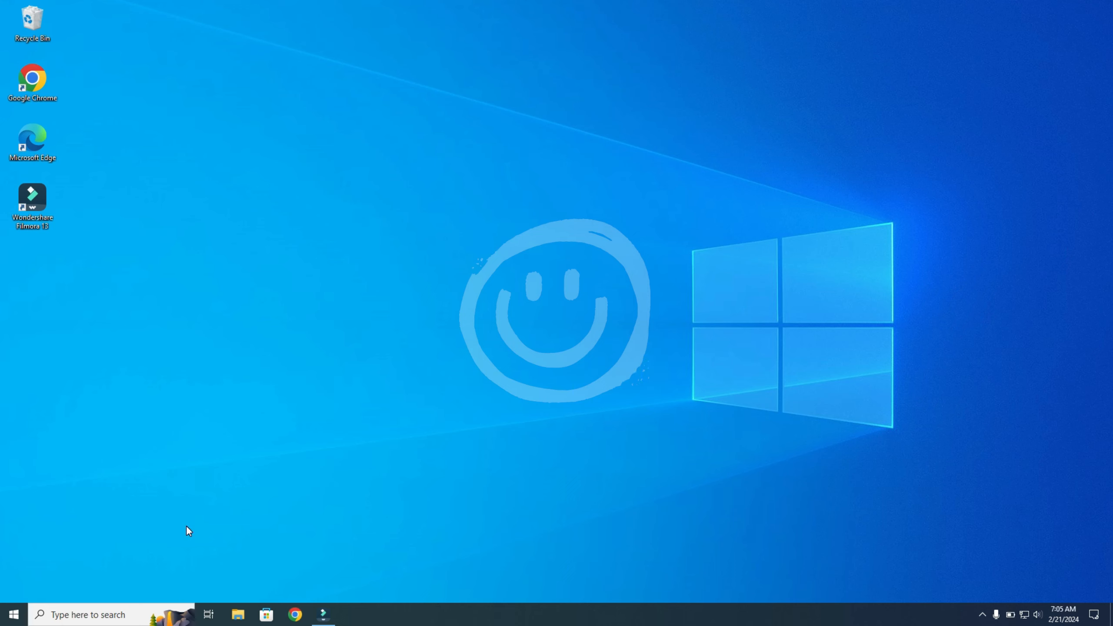
Step: Expand Device Manager's Bluetooth category to spot the Intel Wireless Bluetooth adapter, then collapse it
{"action": "left_click", "coordinate": [13, 614]}
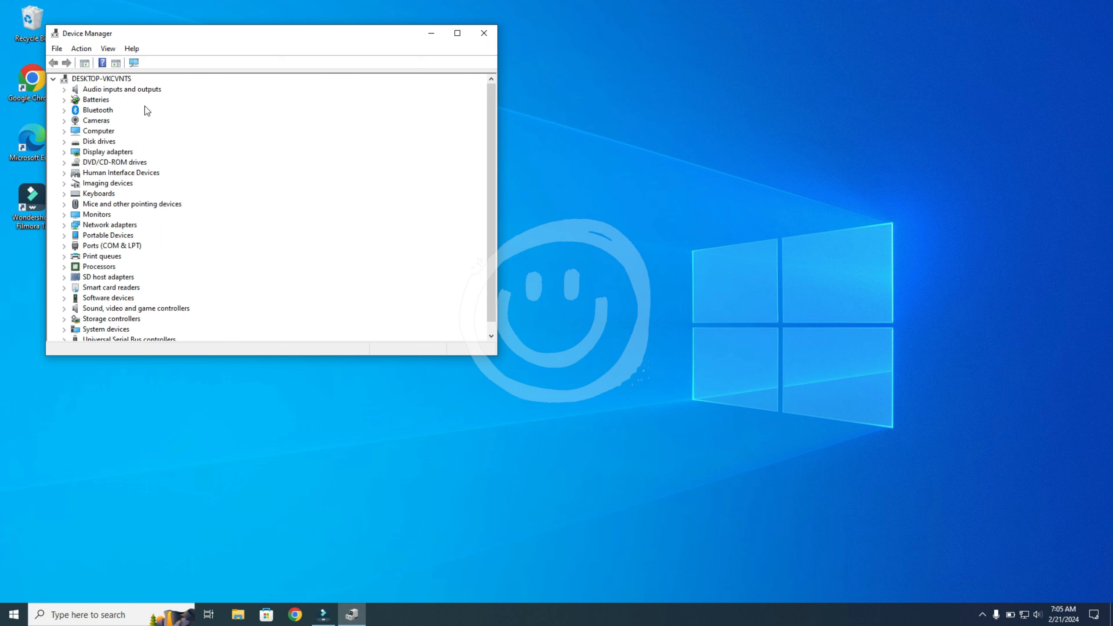
{"action": "mouse_move", "coordinate": [65, 114]}
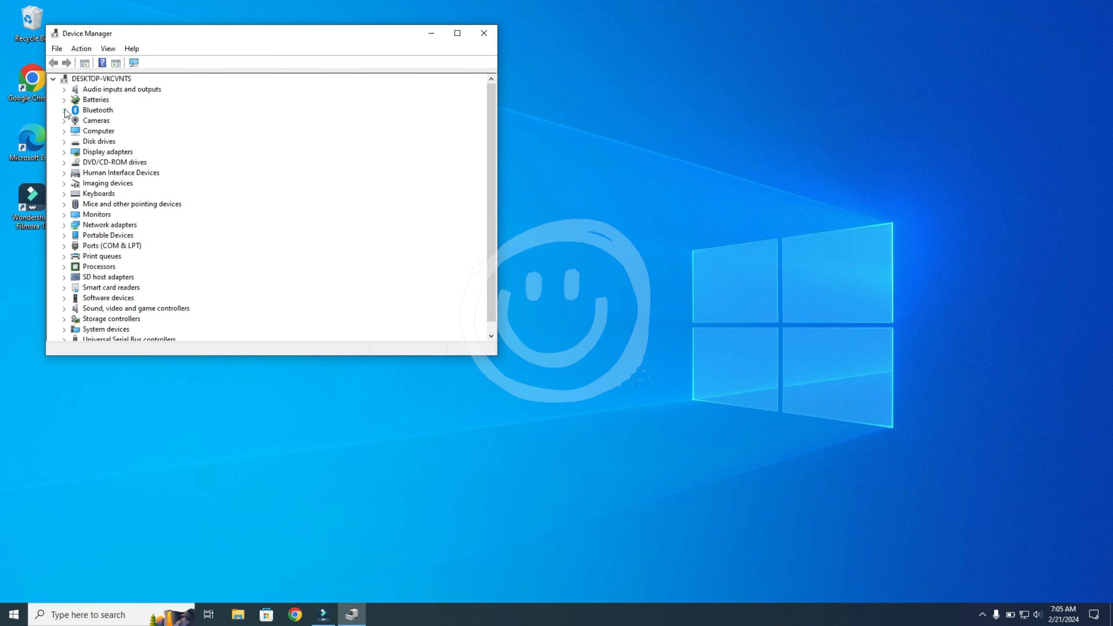
{"action": "left_click", "coordinate": [64, 110]}
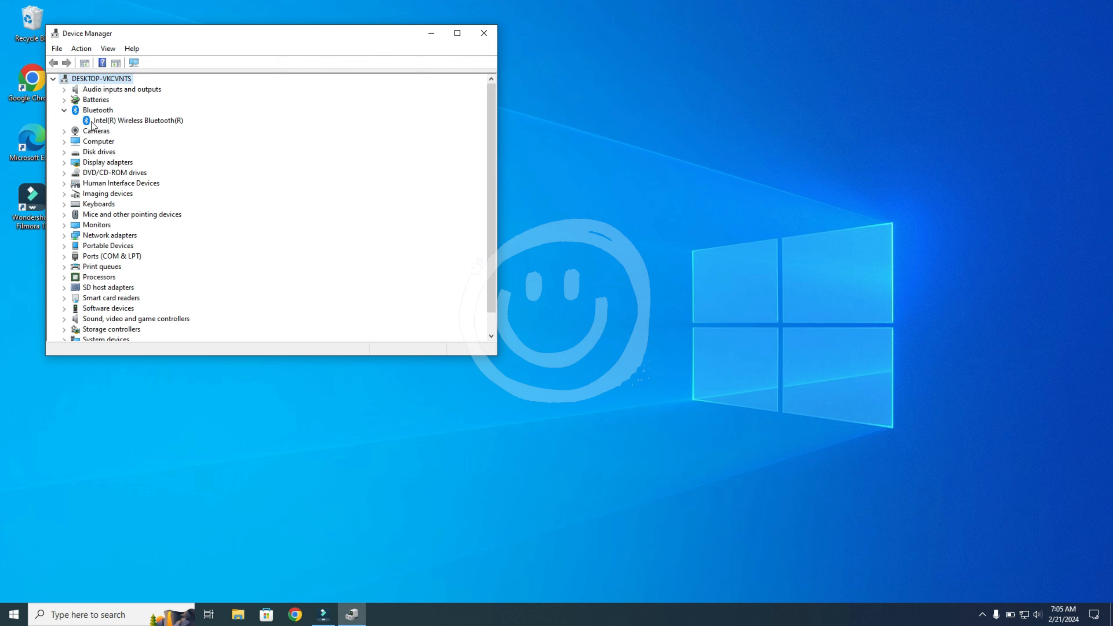
{"action": "mouse_move", "coordinate": [110, 127]}
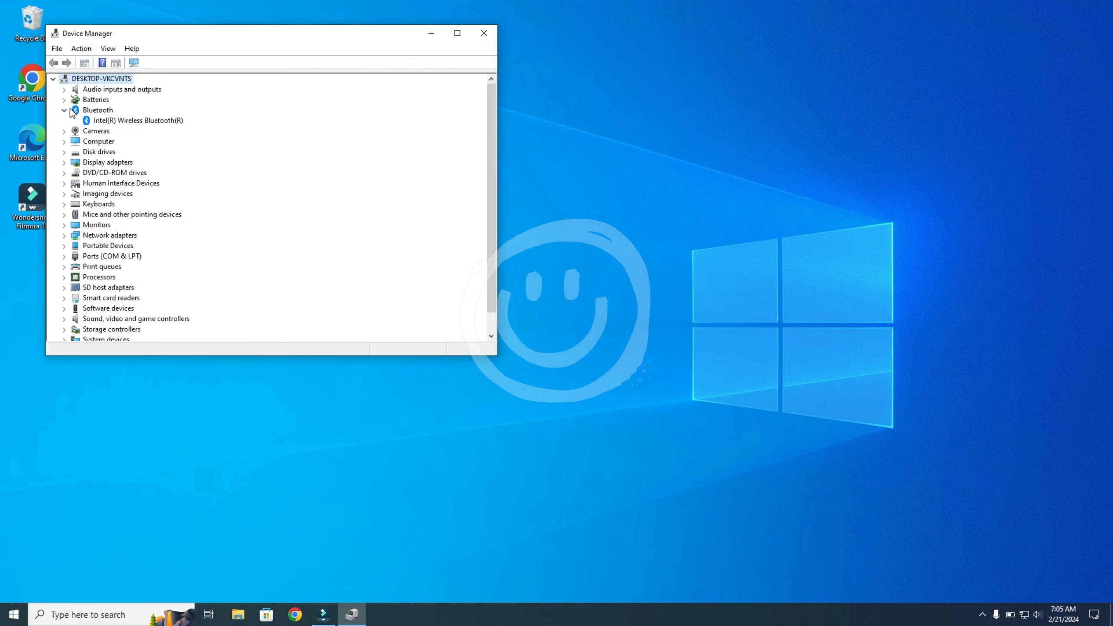
{"action": "left_click", "coordinate": [64, 110]}
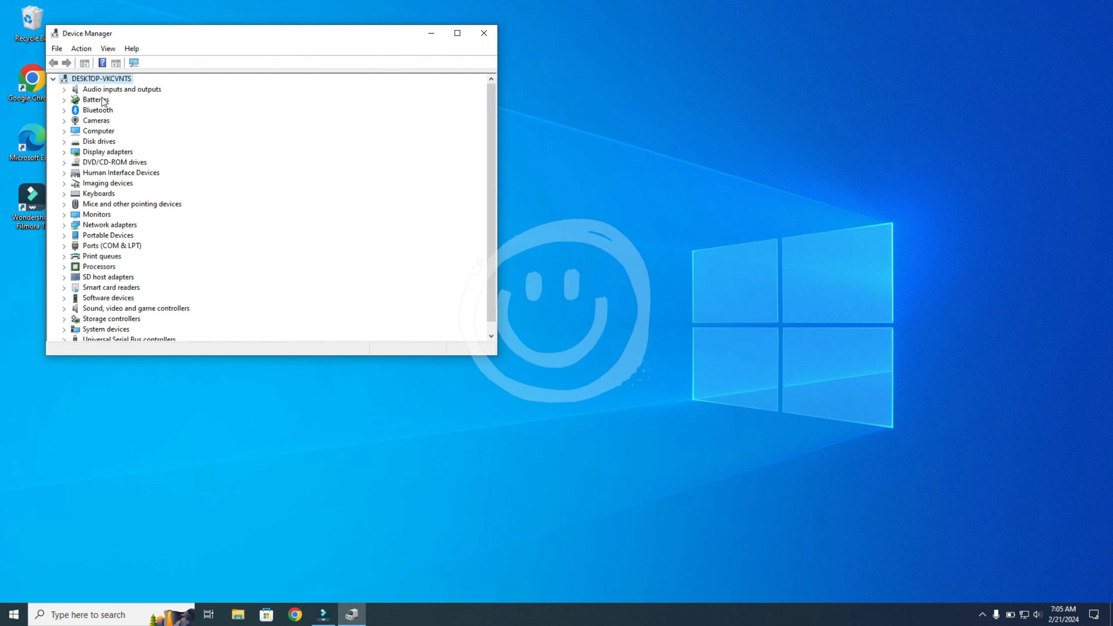
{"action": "mouse_move", "coordinate": [457, 34]}
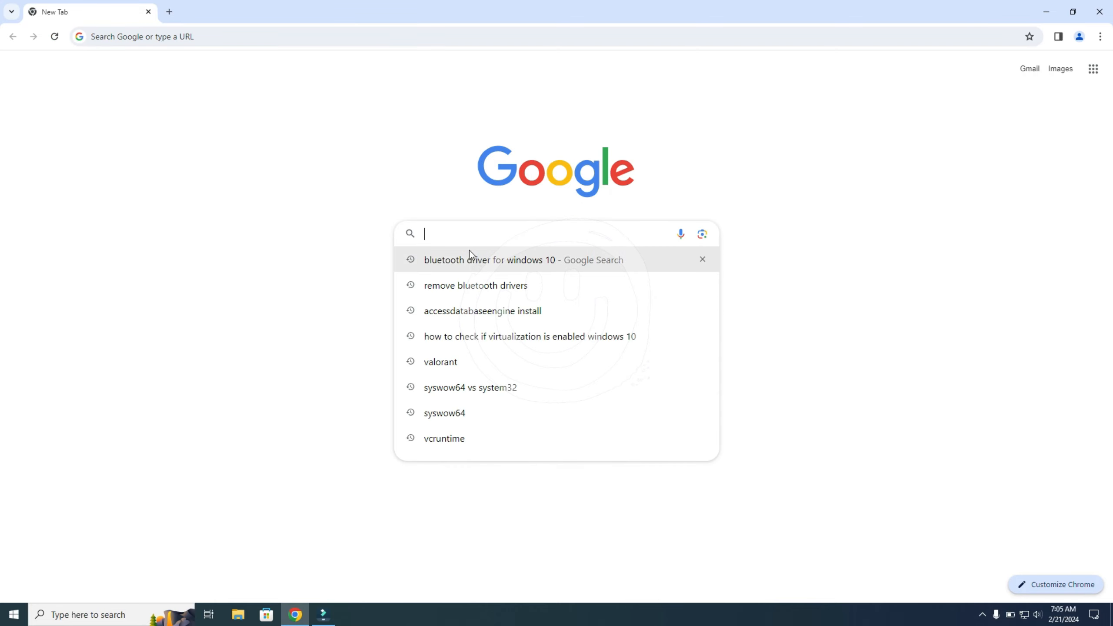
{"action": "mouse_move", "coordinate": [532, 268]}
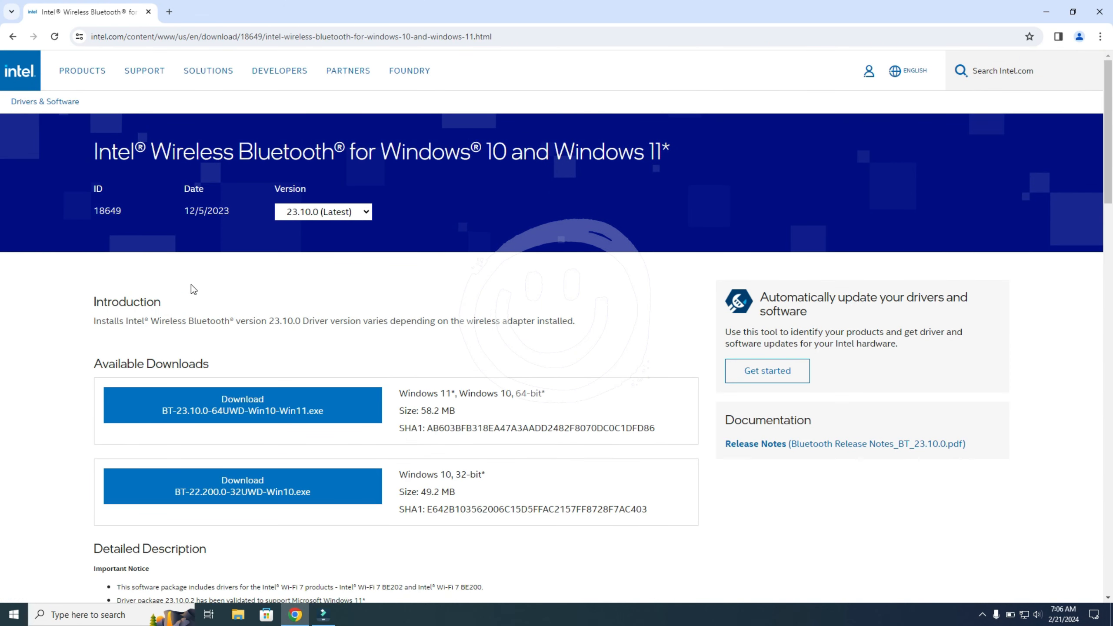
{"action": "mouse_move", "coordinate": [102, 378]}
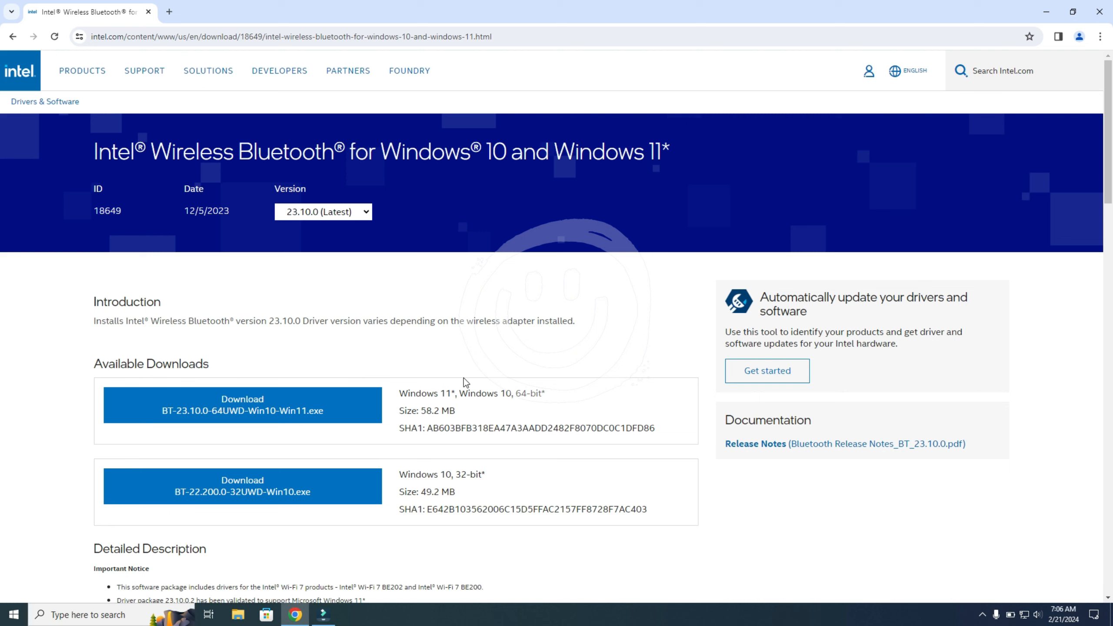
{"action": "mouse_move", "coordinate": [460, 473]}
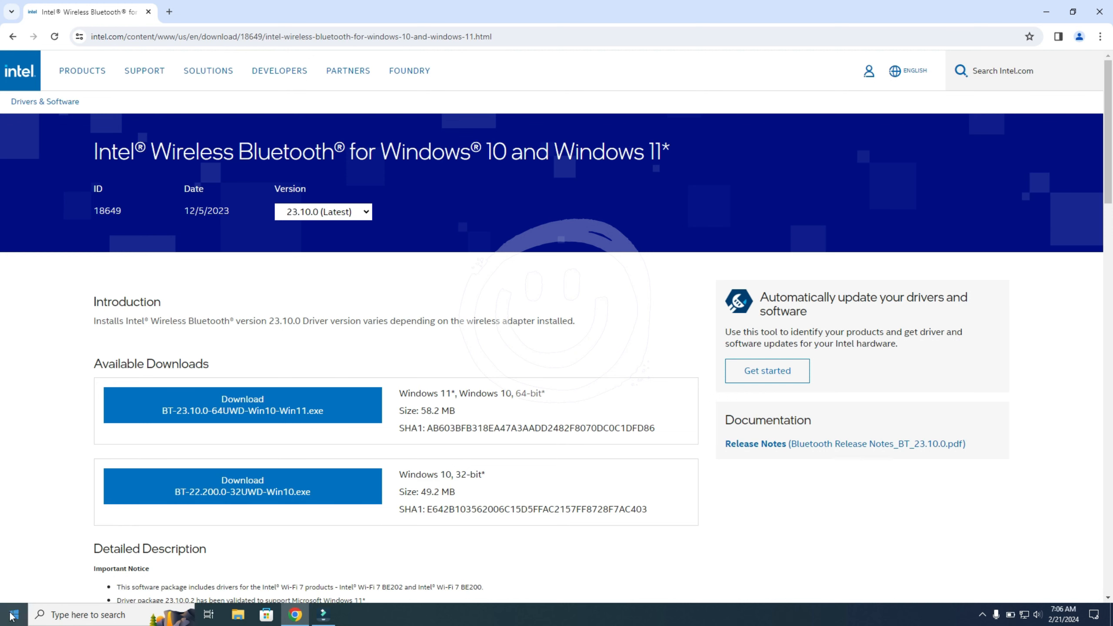
Step: Search 'system' to check the system type in Settings, then close Settings
{"action": "left_click", "coordinate": [11, 614]}
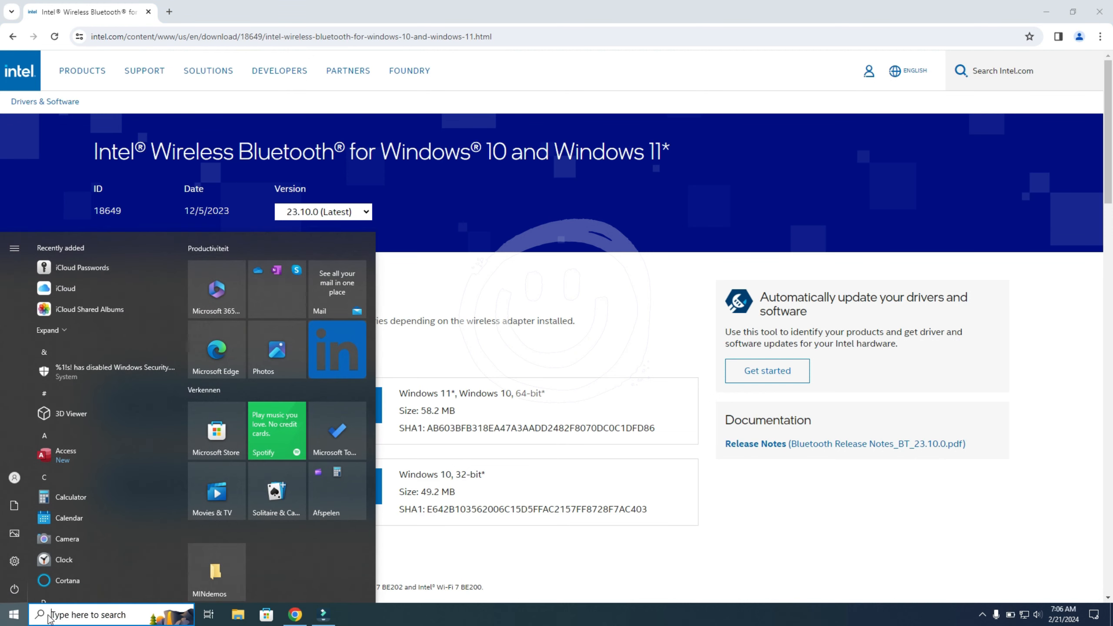
{"action": "type", "text": "system"}
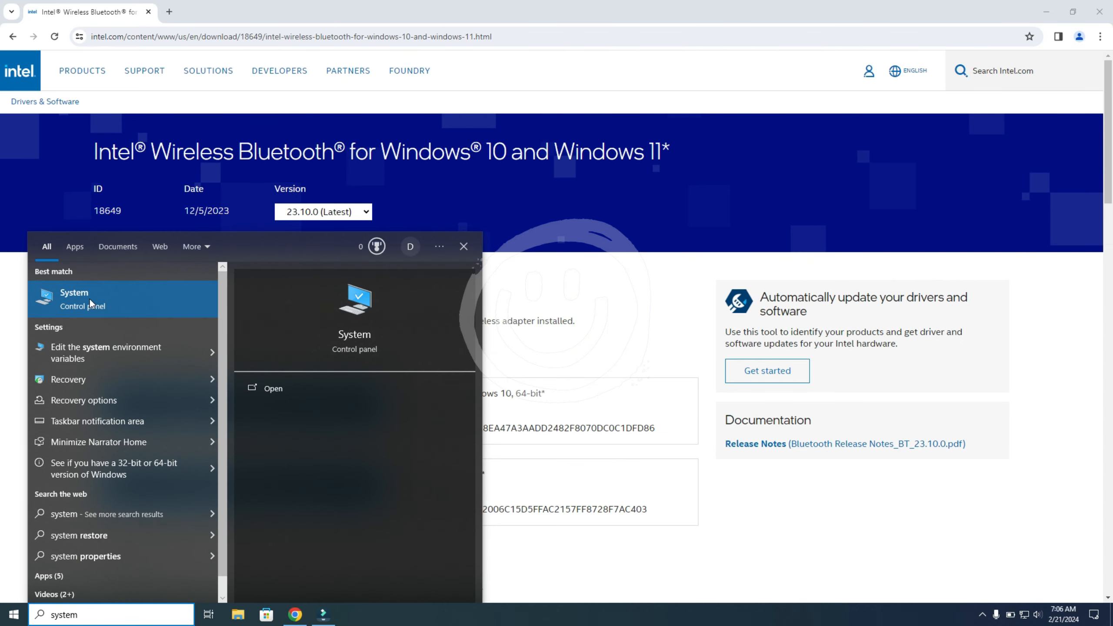
{"action": "left_click", "coordinate": [74, 299]}
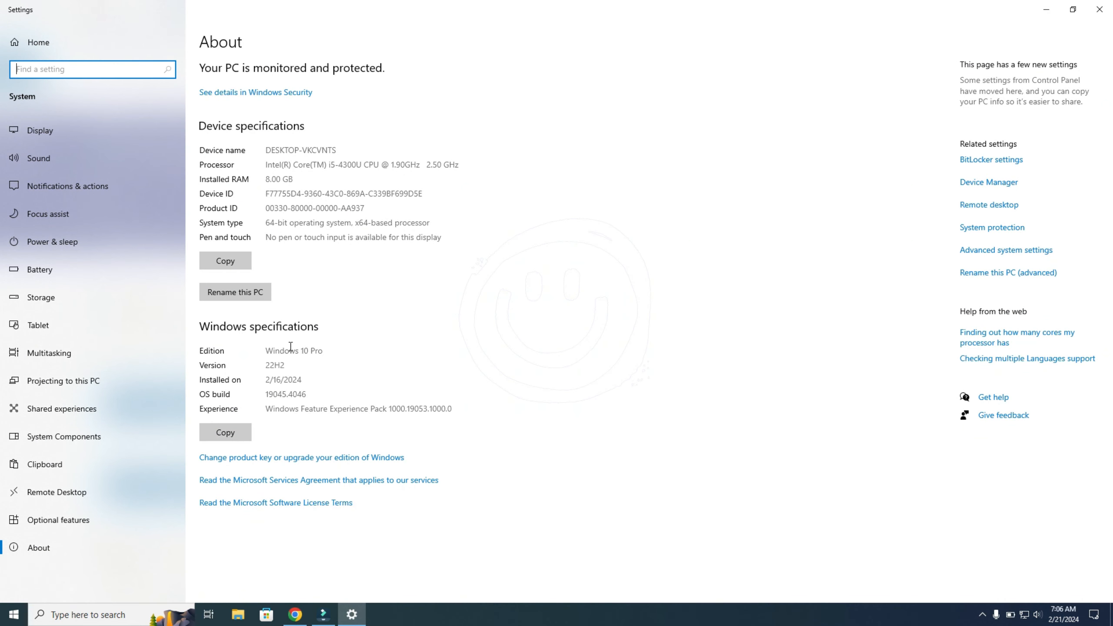
{"action": "mouse_move", "coordinate": [235, 231]}
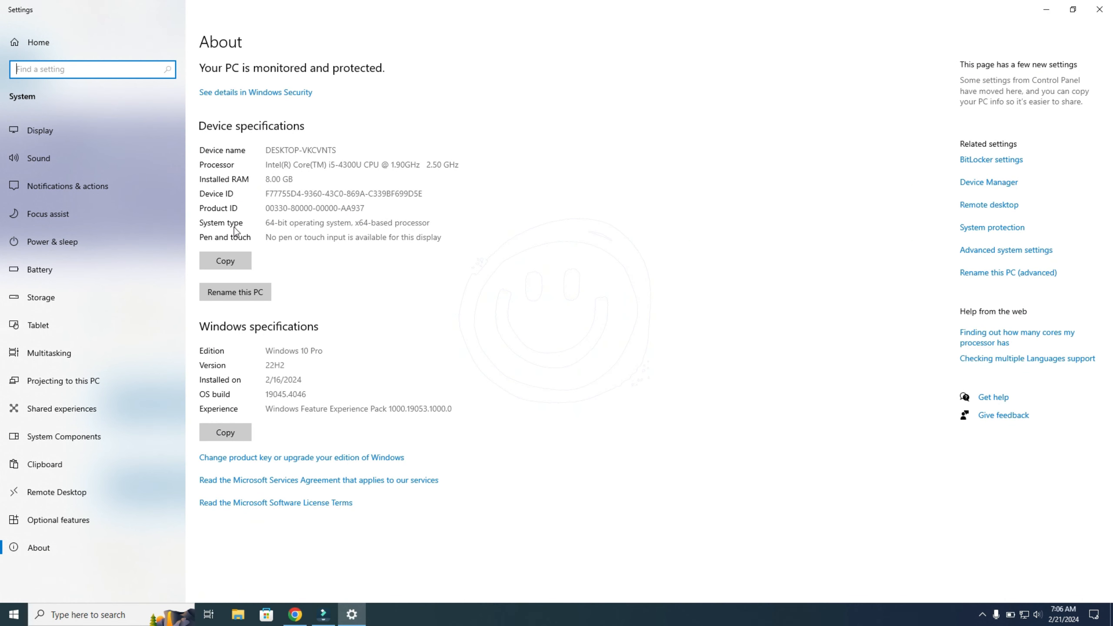
{"action": "mouse_move", "coordinate": [273, 223]}
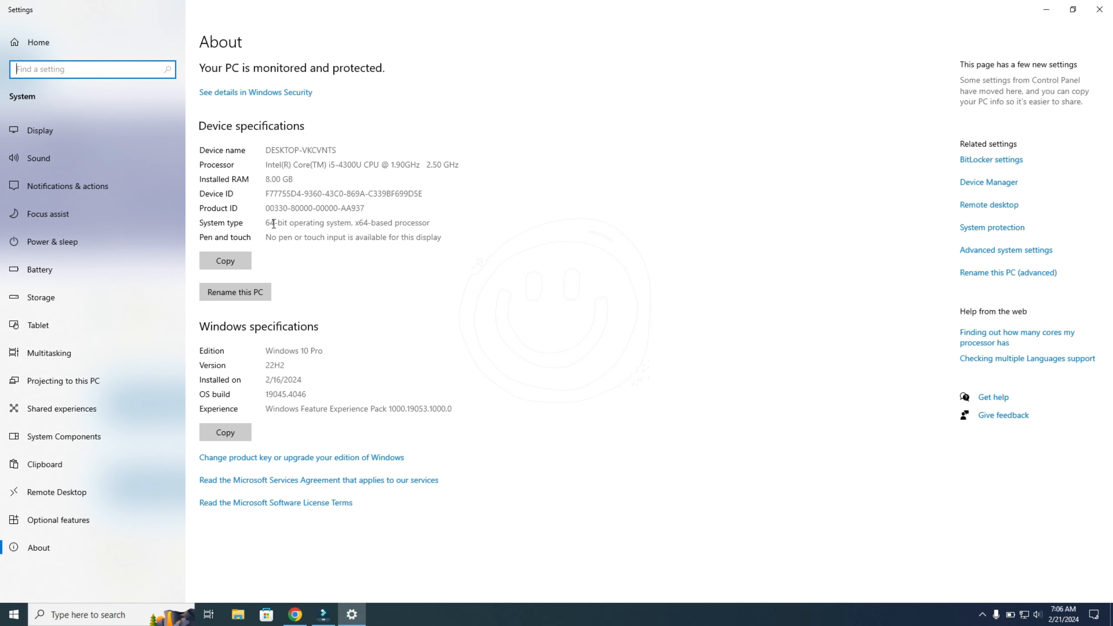
{"action": "mouse_move", "coordinate": [425, 225]}
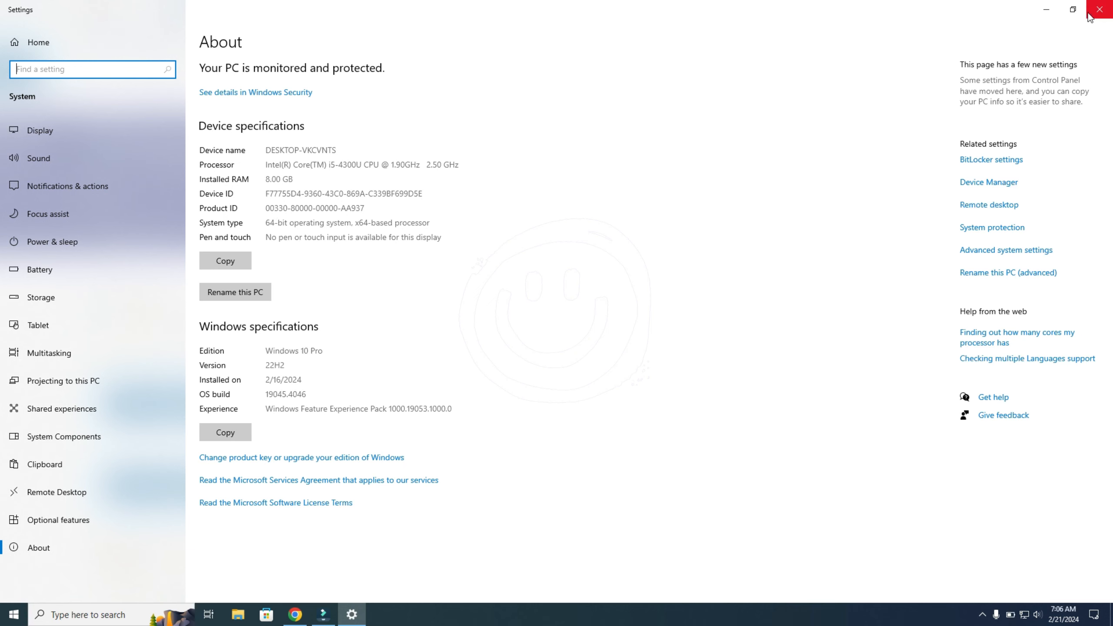
{"action": "left_click", "coordinate": [1100, 9]}
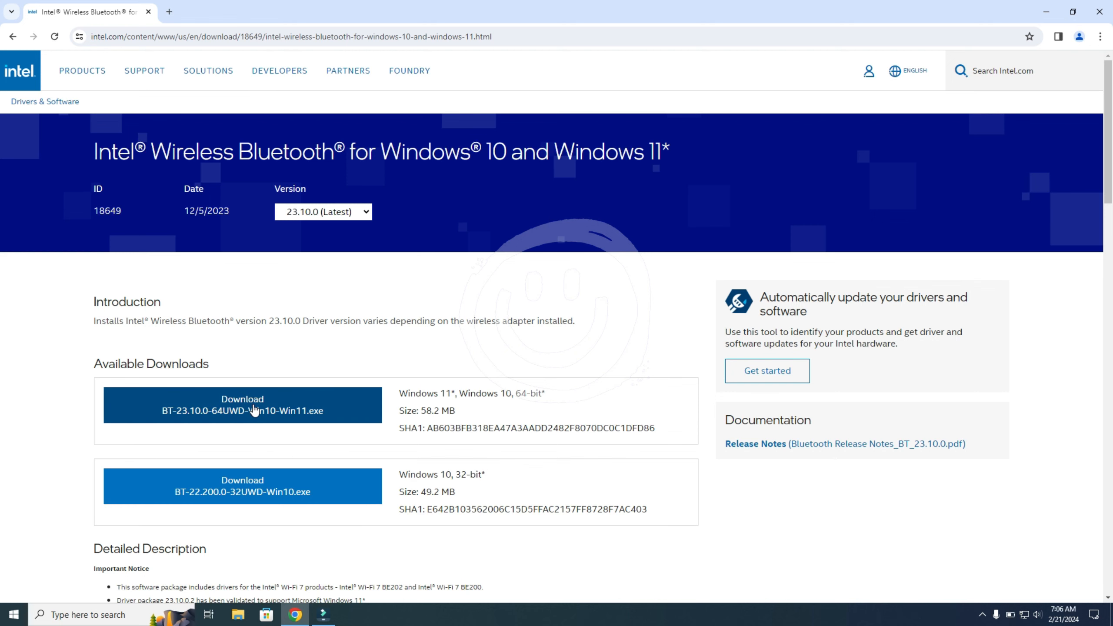
Step: Download the 64-bit Intel Bluetooth driver, accepting the license terms, and check the download list
{"action": "left_click", "coordinate": [242, 405]}
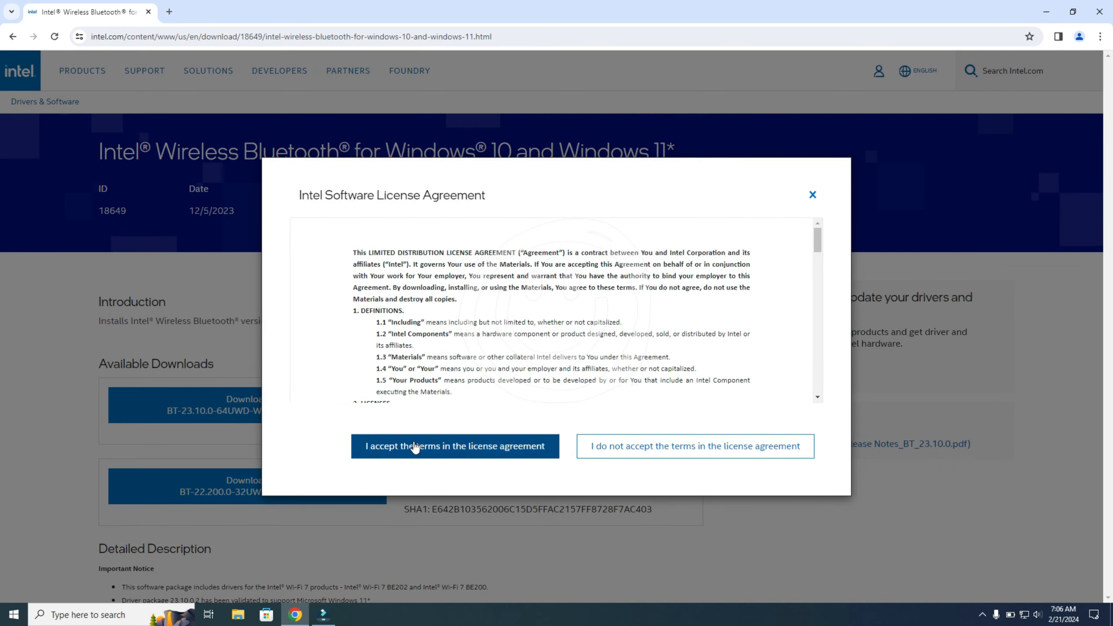
{"action": "left_click", "coordinate": [455, 445]}
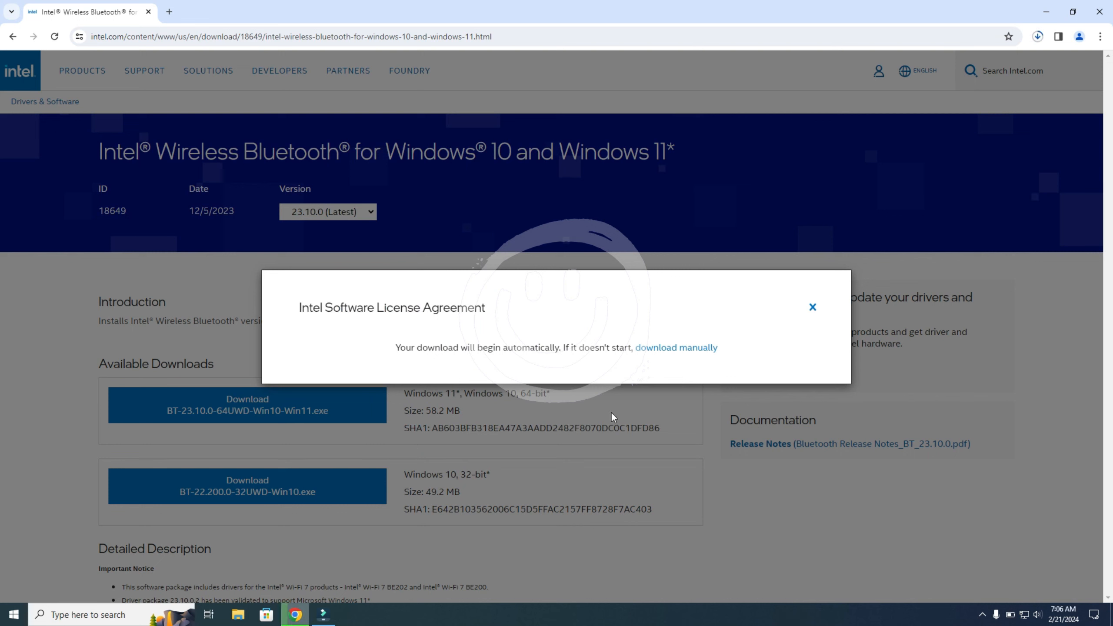
{"action": "left_click", "coordinate": [1037, 36]}
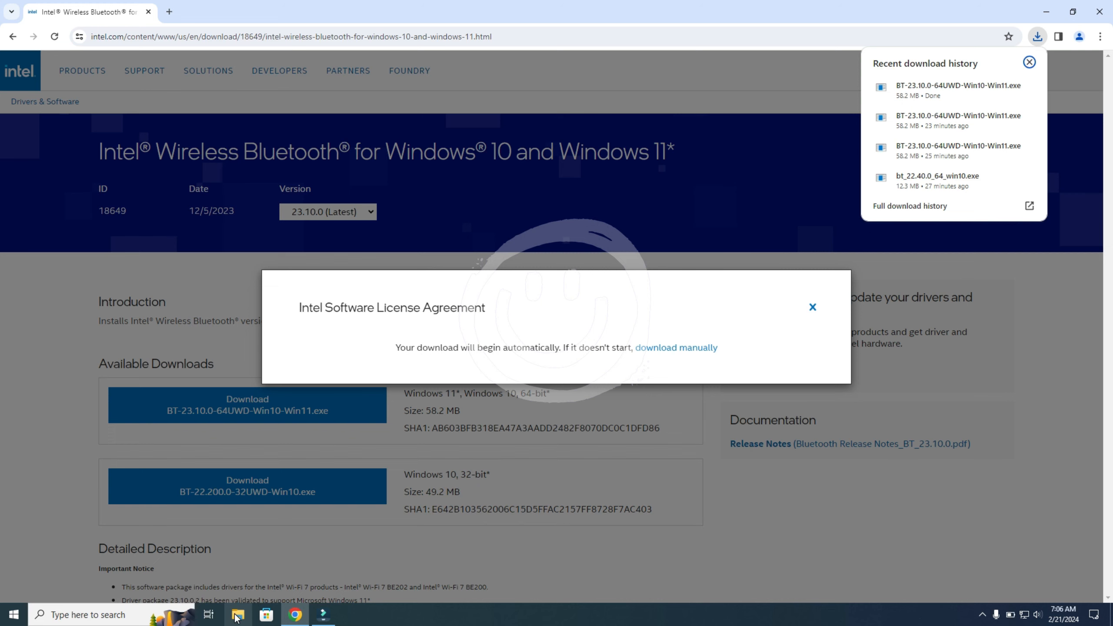
{"action": "left_click", "coordinate": [1029, 62]}
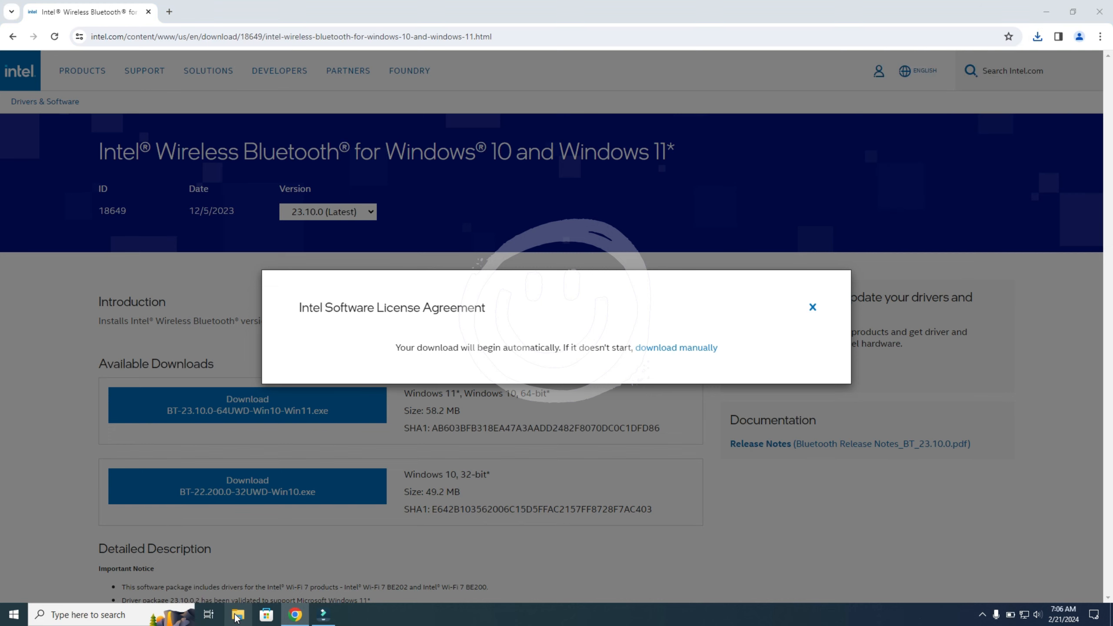
Step: Select the BT-23.10.0-64UWD-Win10-Win11 installer in File Explorer's Downloads folder
{"action": "left_click", "coordinate": [237, 615]}
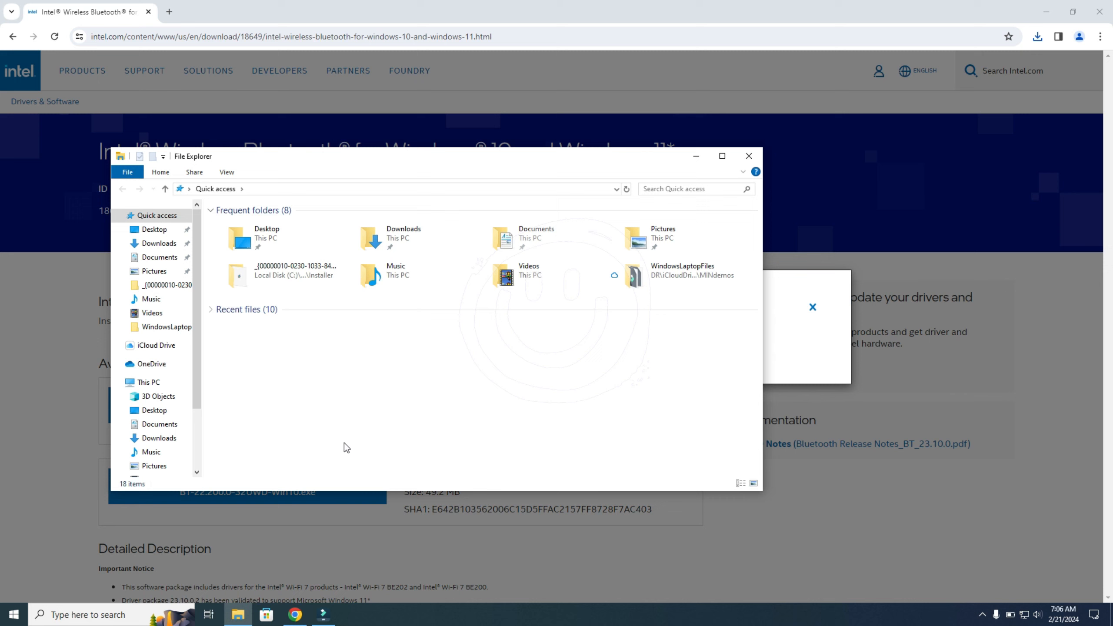
{"action": "left_click", "coordinate": [159, 243]}
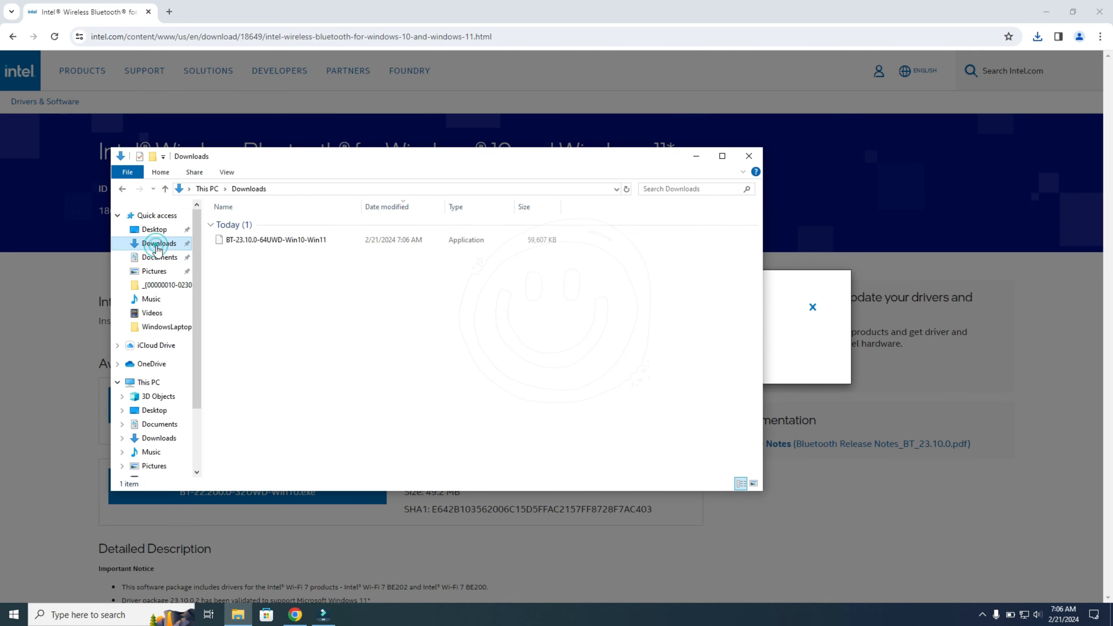
{"action": "left_click", "coordinate": [275, 239]}
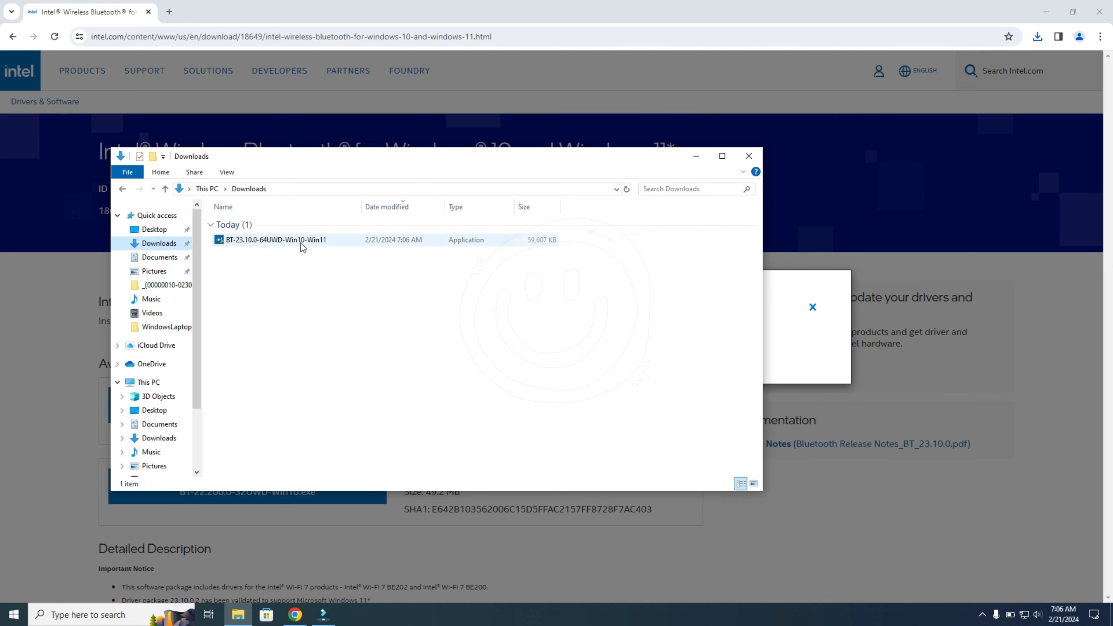
{"action": "mouse_move", "coordinate": [283, 245]}
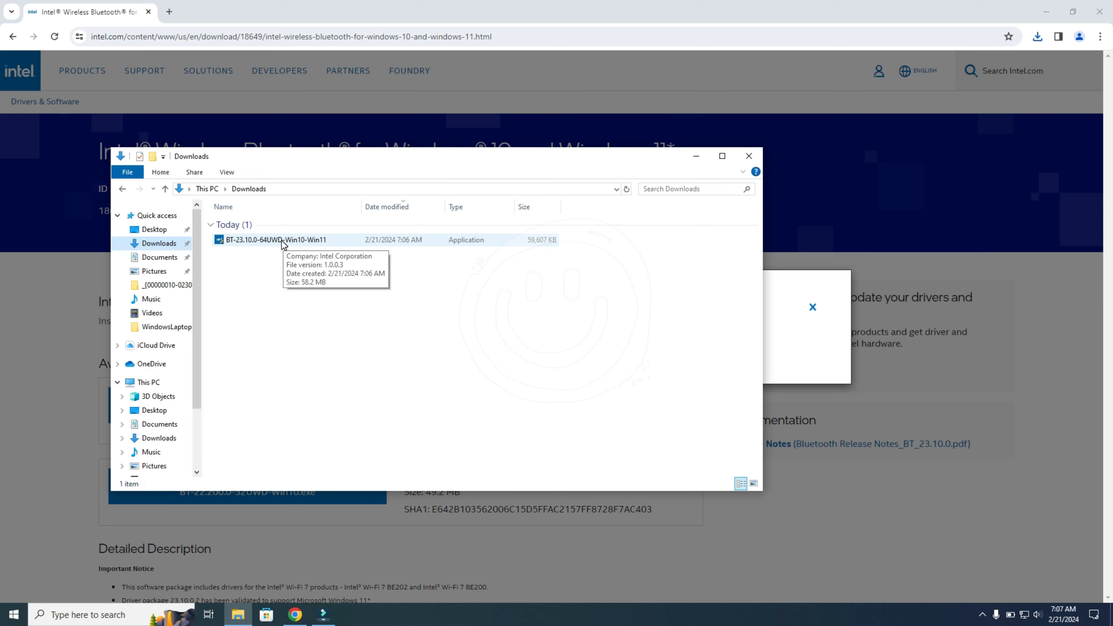
{"action": "mouse_move", "coordinate": [323, 280]}
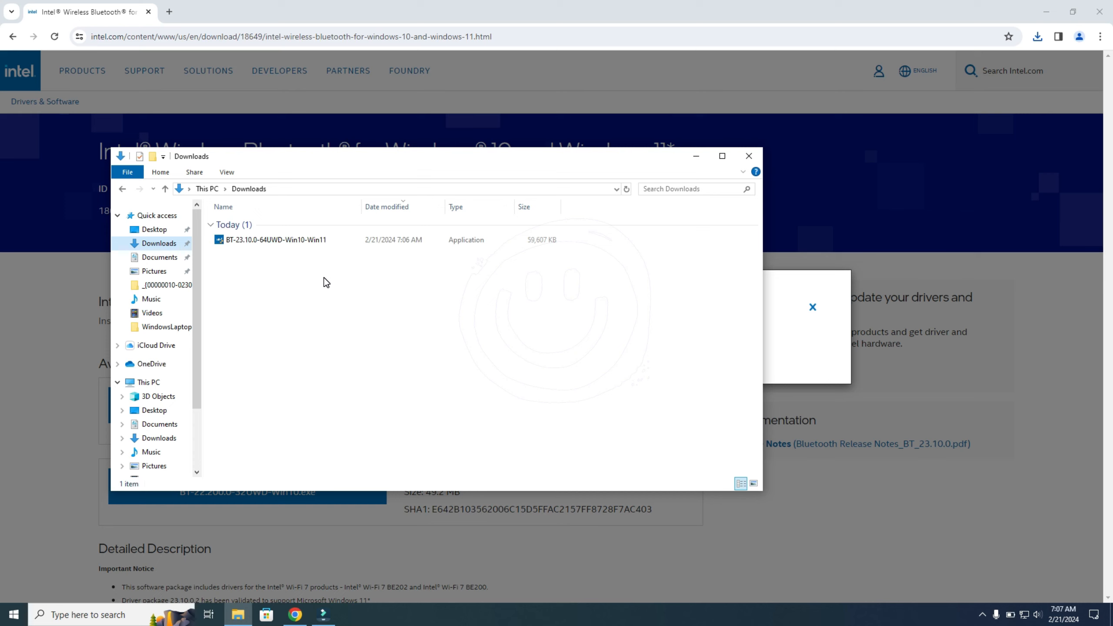
{"action": "left_click", "coordinate": [275, 239]}
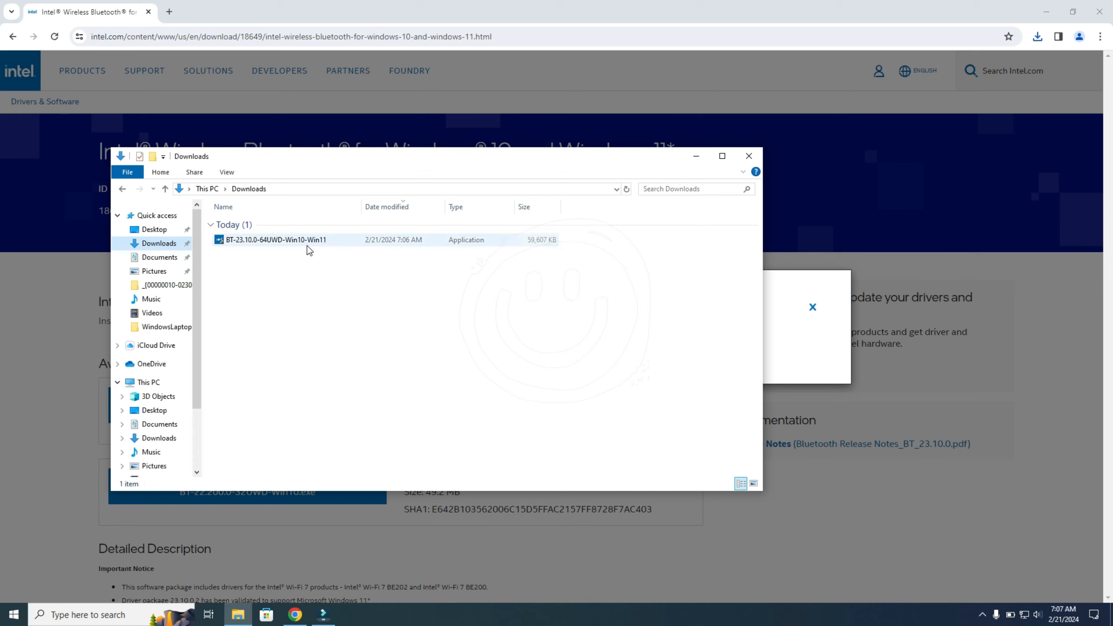
{"action": "mouse_move", "coordinate": [275, 239]}
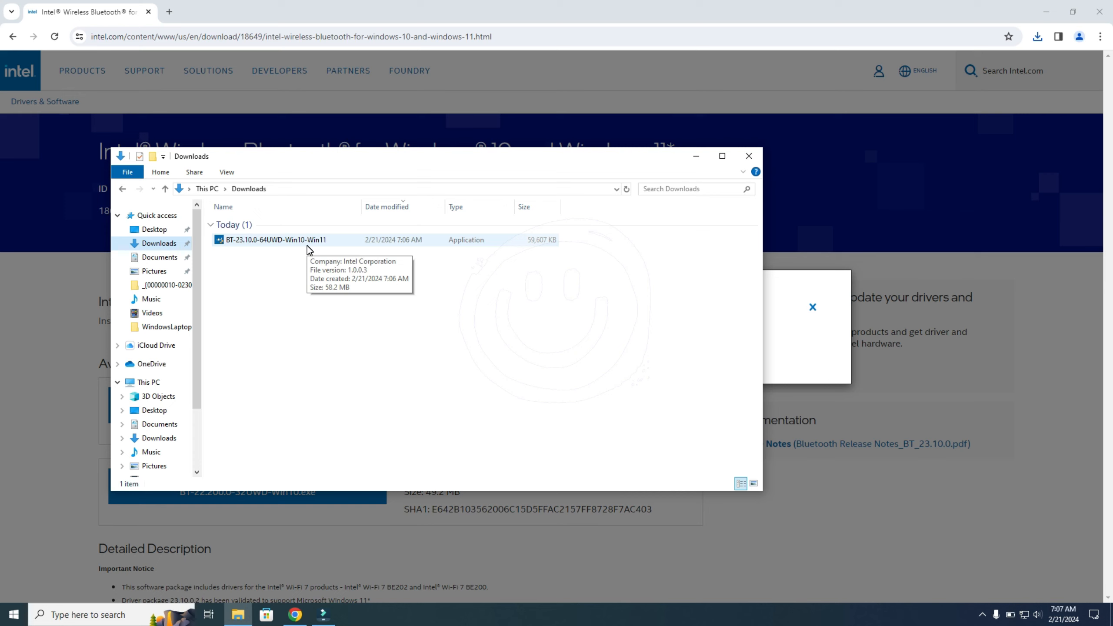
{"action": "mouse_move", "coordinate": [328, 240]}
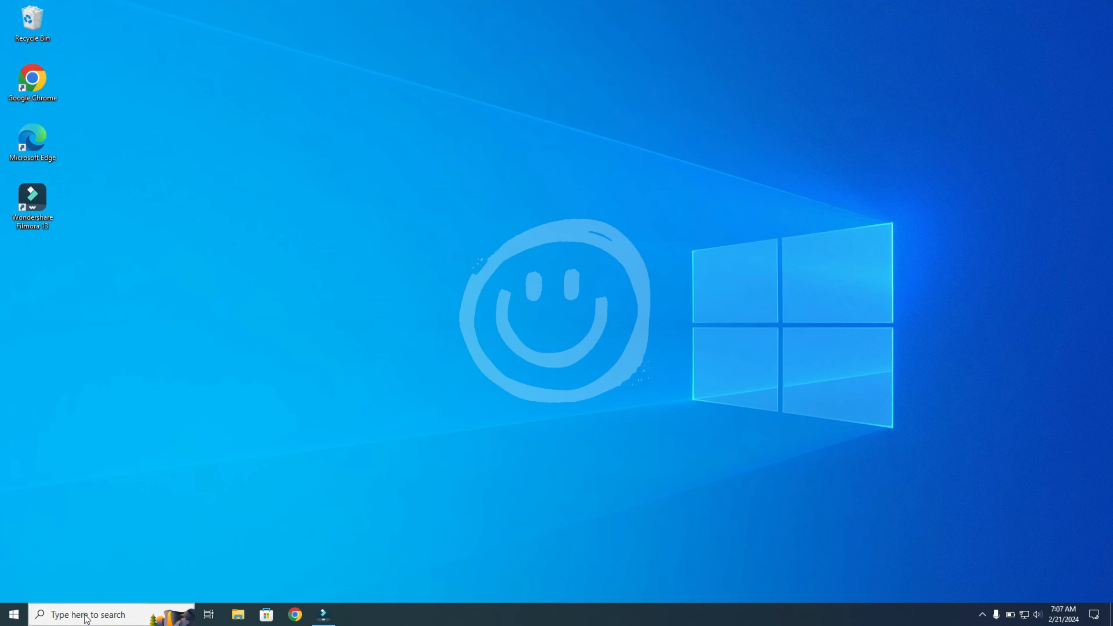
Step: Search 'device Manager', check for the Intel(R) Wireless Bluetooth(R) adapter, and close the window
{"action": "type", "text": "device Manager"}
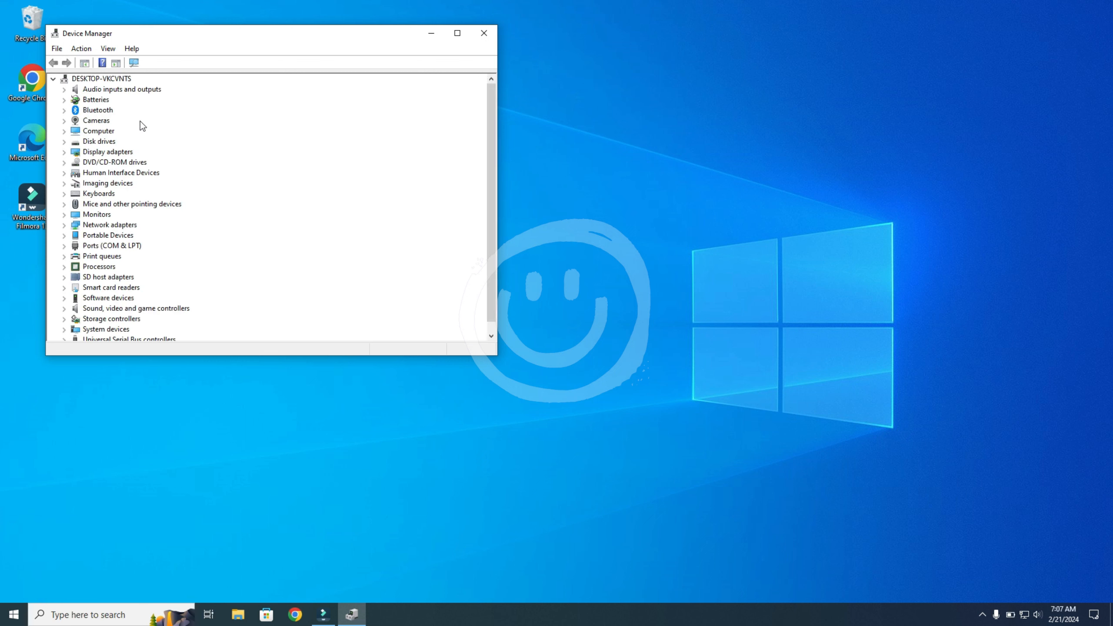
{"action": "mouse_move", "coordinate": [100, 115]}
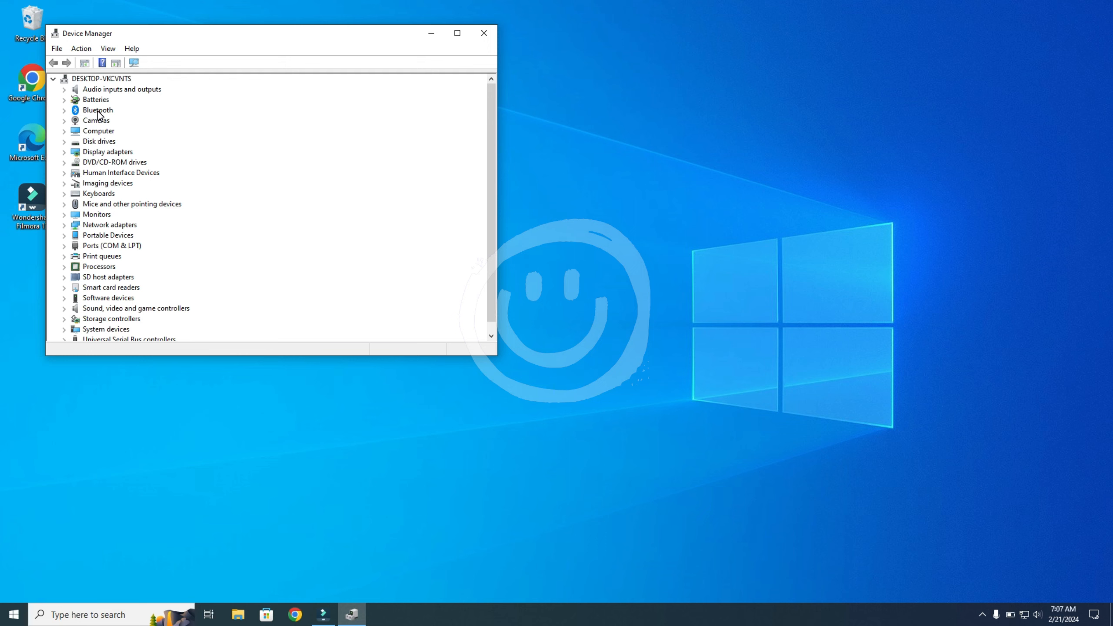
{"action": "mouse_move", "coordinate": [108, 116]}
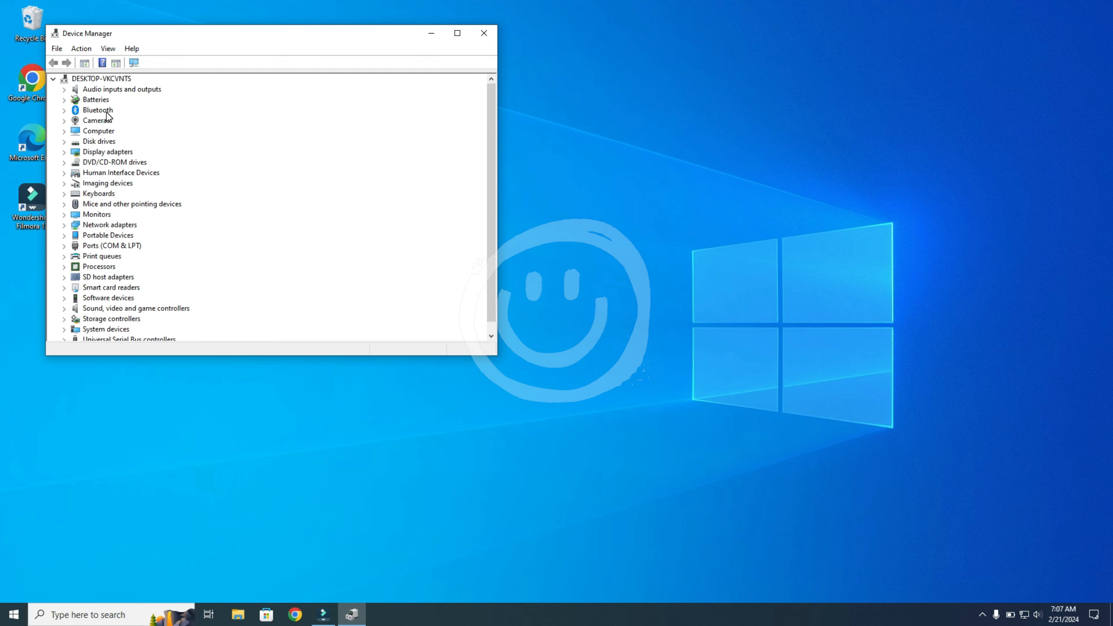
{"action": "mouse_move", "coordinate": [81, 48]}
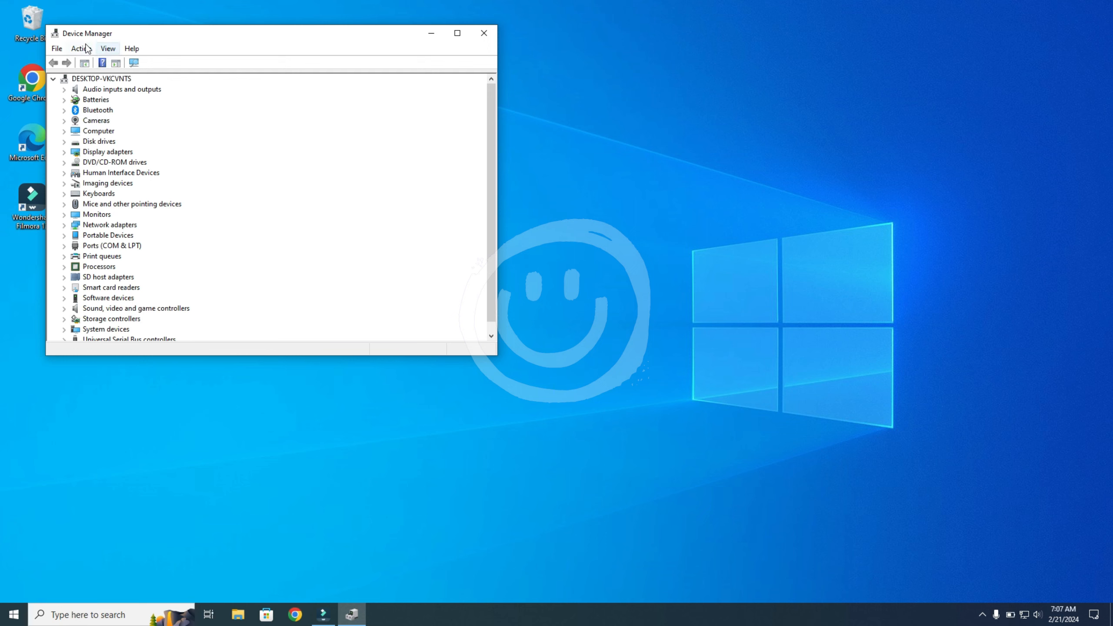
{"action": "mouse_move", "coordinate": [96, 112]}
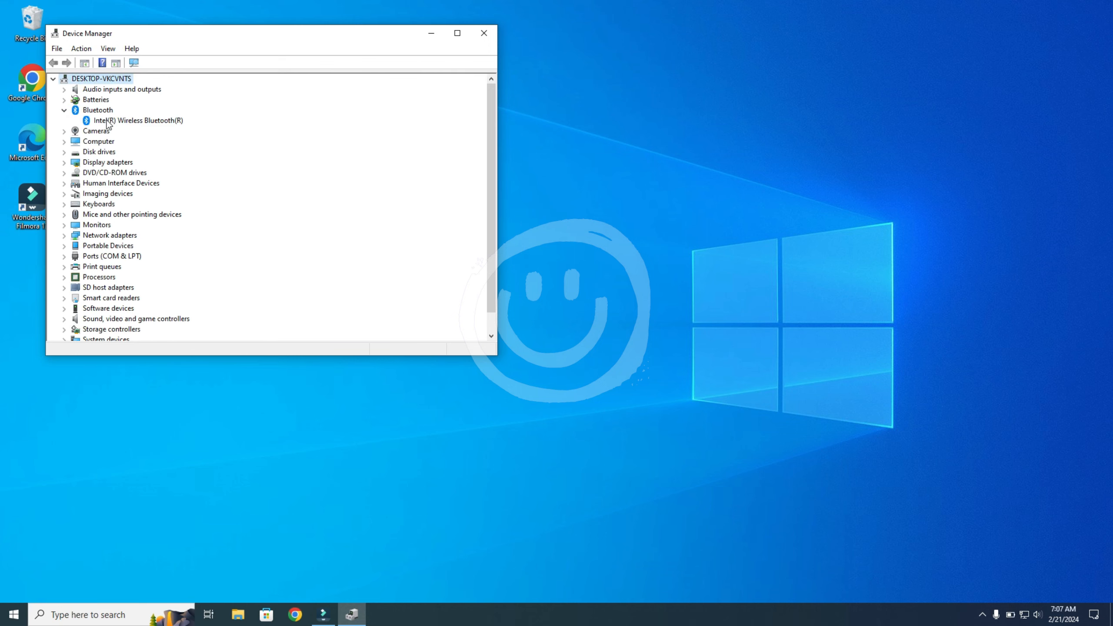
{"action": "left_click", "coordinate": [484, 32]}
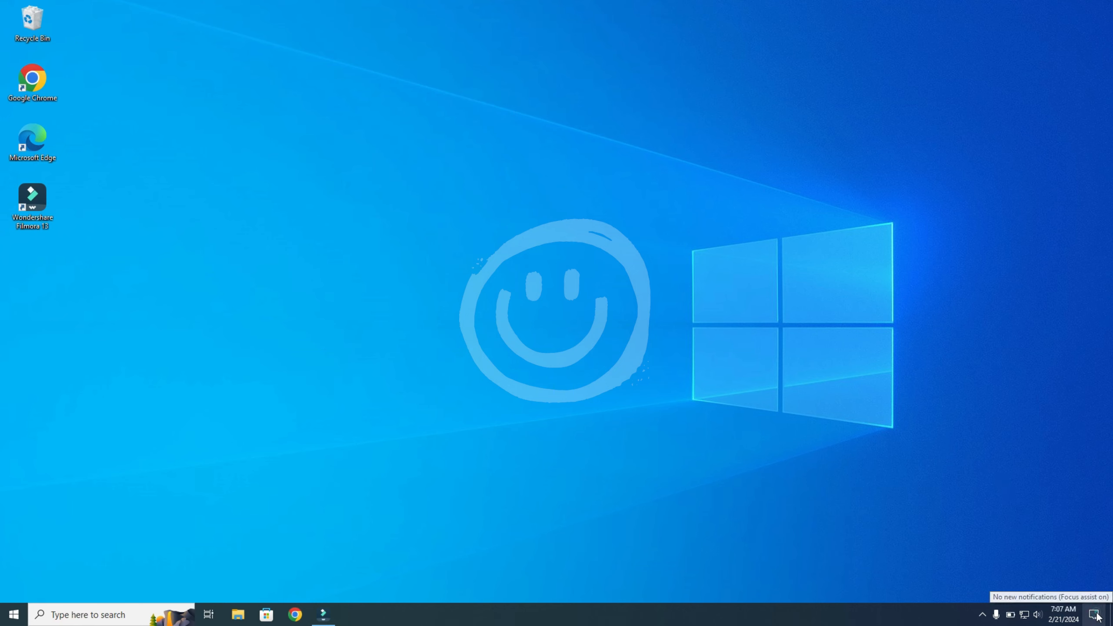
Step: Toggle the Bluetooth tile in Action Center on and then back off
{"action": "left_click", "coordinate": [1095, 614]}
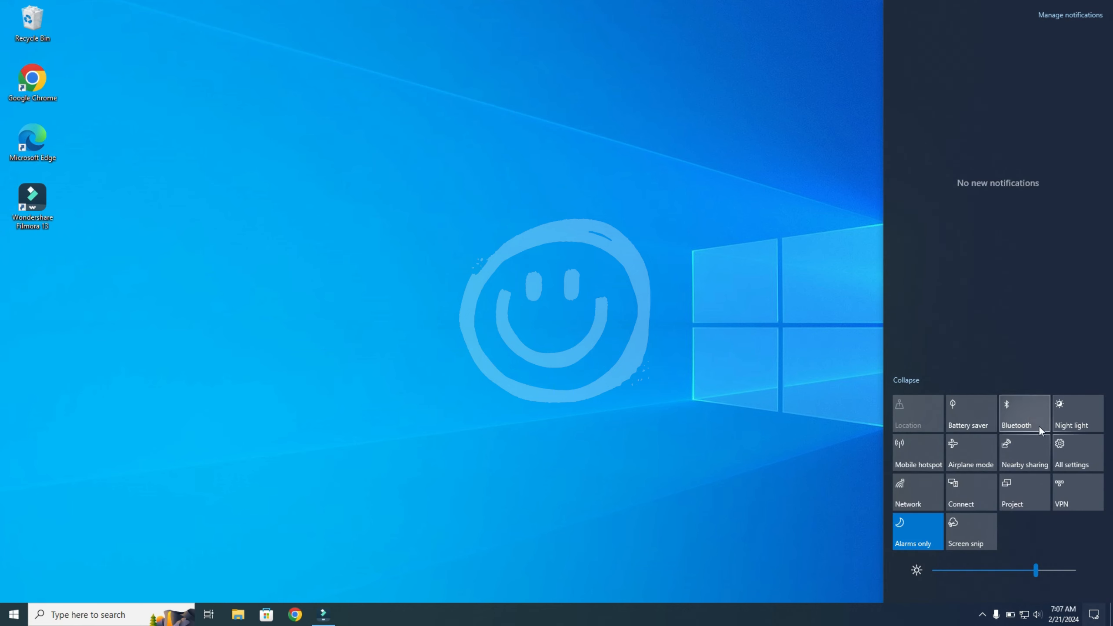
{"action": "left_click", "coordinate": [1023, 414]}
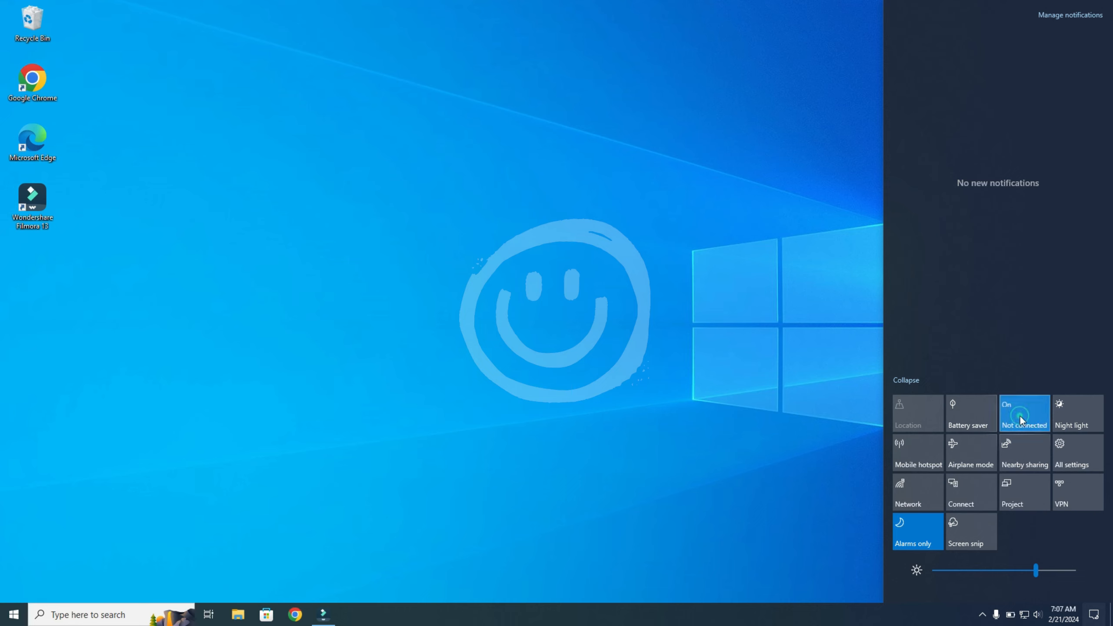
{"action": "left_click", "coordinate": [1024, 413]}
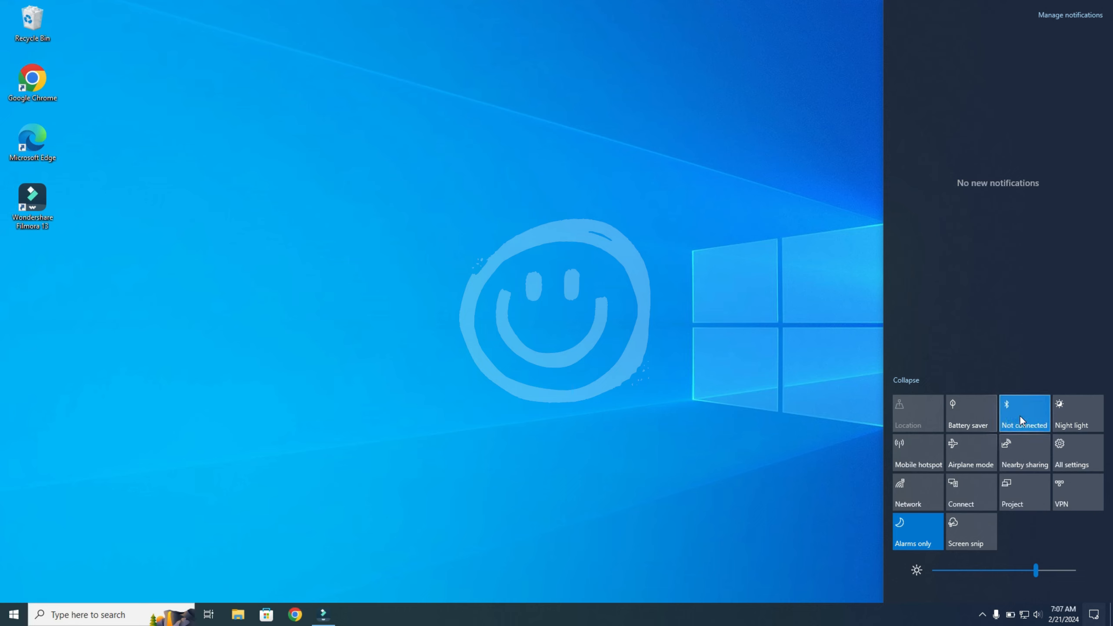
{"action": "left_click", "coordinate": [1023, 412]}
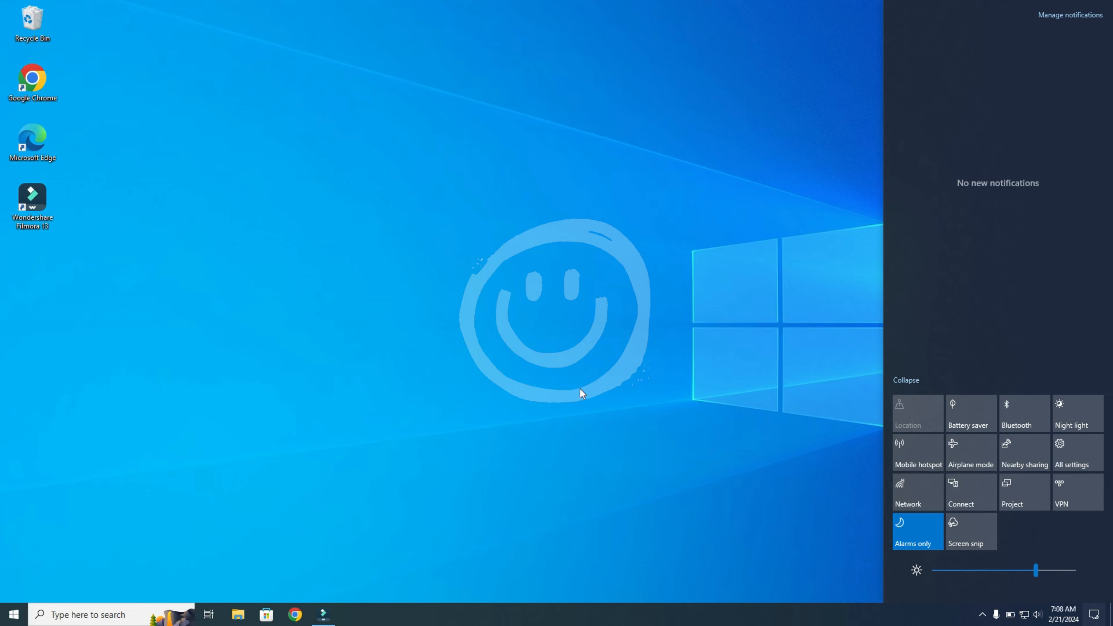
{"action": "mouse_move", "coordinate": [580, 392]}
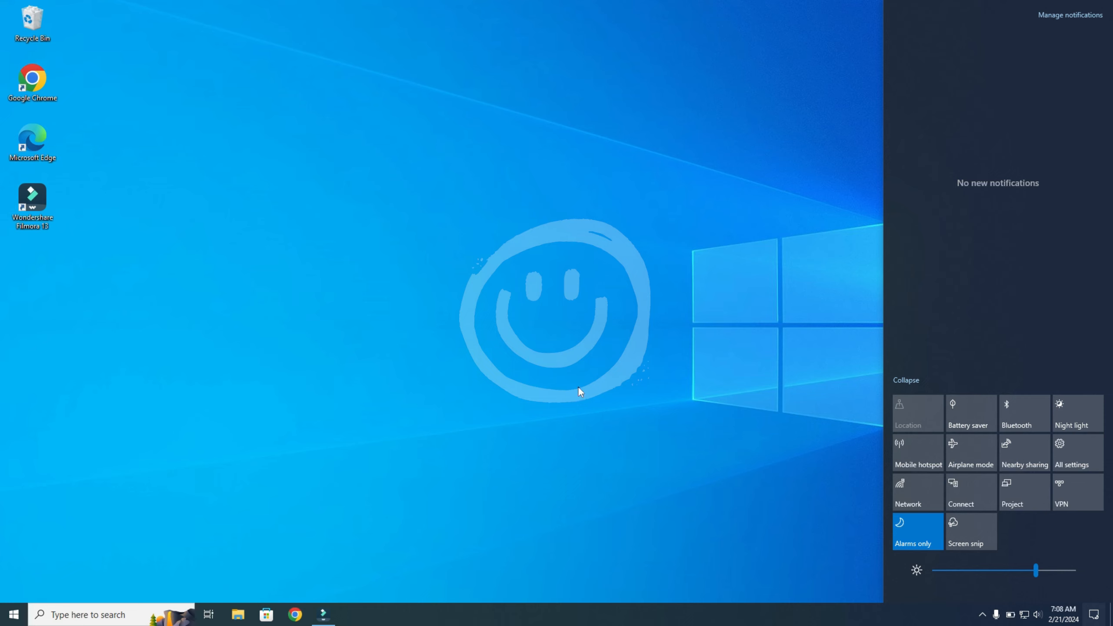
{"action": "mouse_move", "coordinate": [573, 385]}
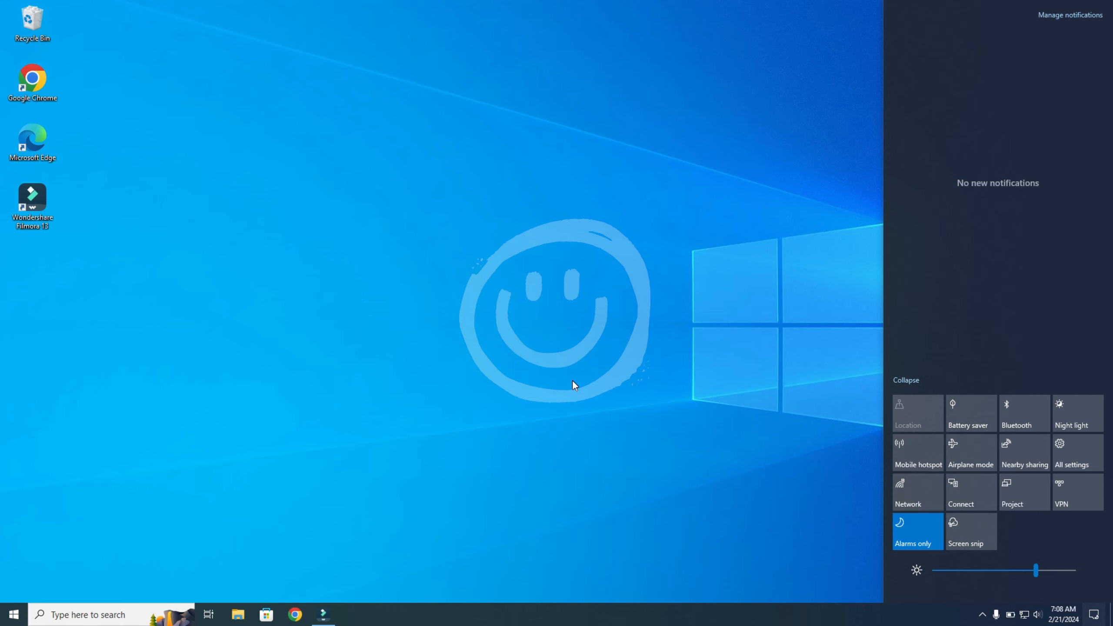